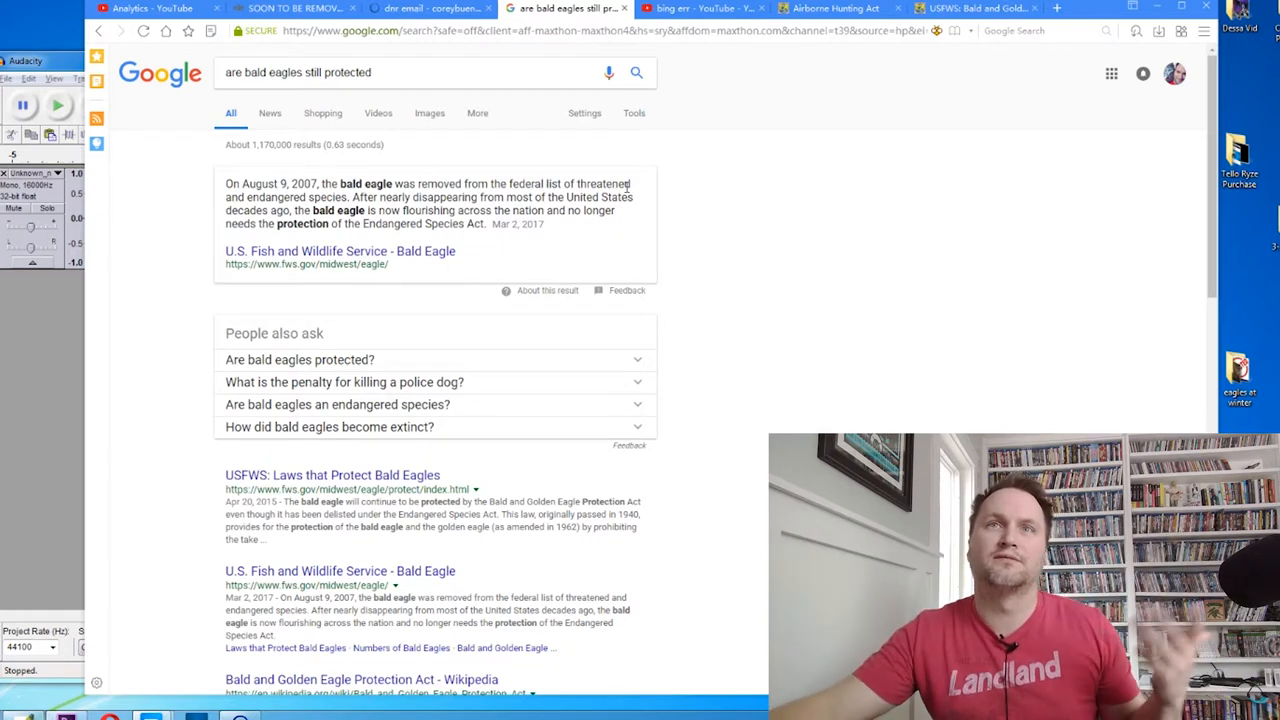
Step: Highlight the snippet sentence saying bald eagles no longer need Endangered Species Act protection
{"action": "left_click_drag", "start_coordinate": [289, 184], "coordinate": [334, 184]}
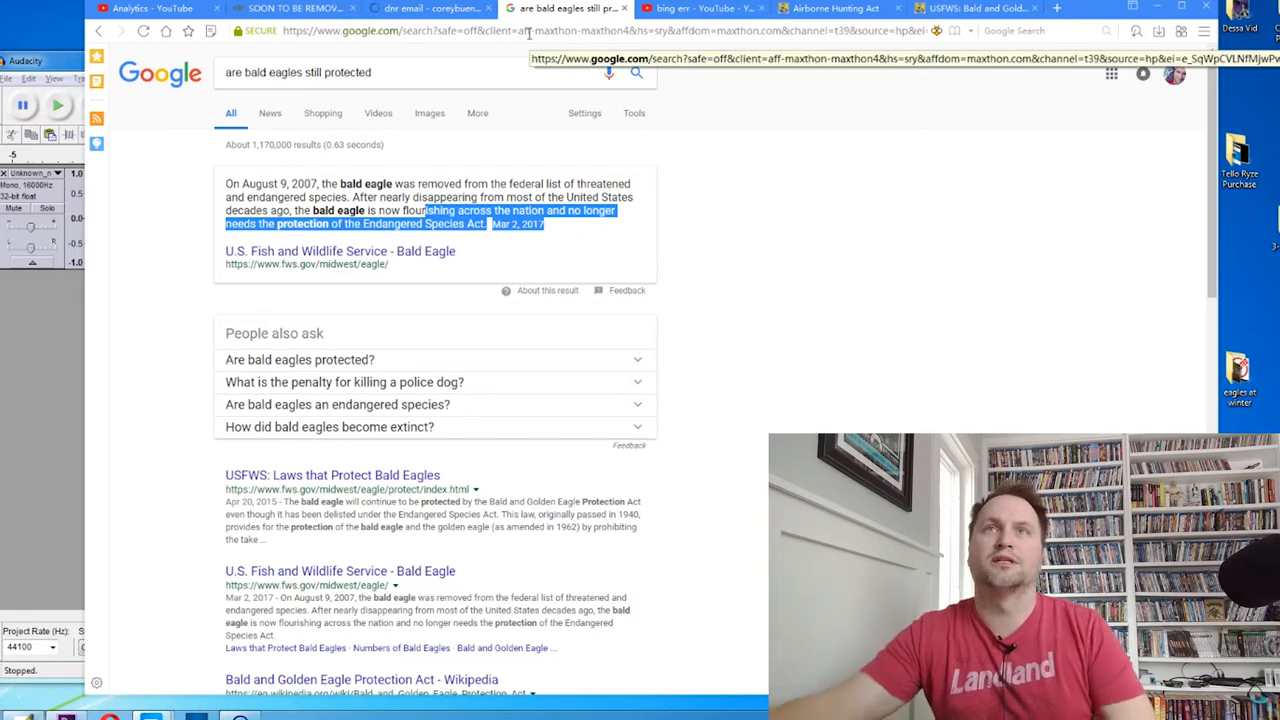
Step: Flip between the Airborne Hunting Act digest and the Eagle Protection Act page, ending on the digest
{"action": "left_click", "coordinate": [835, 8]}
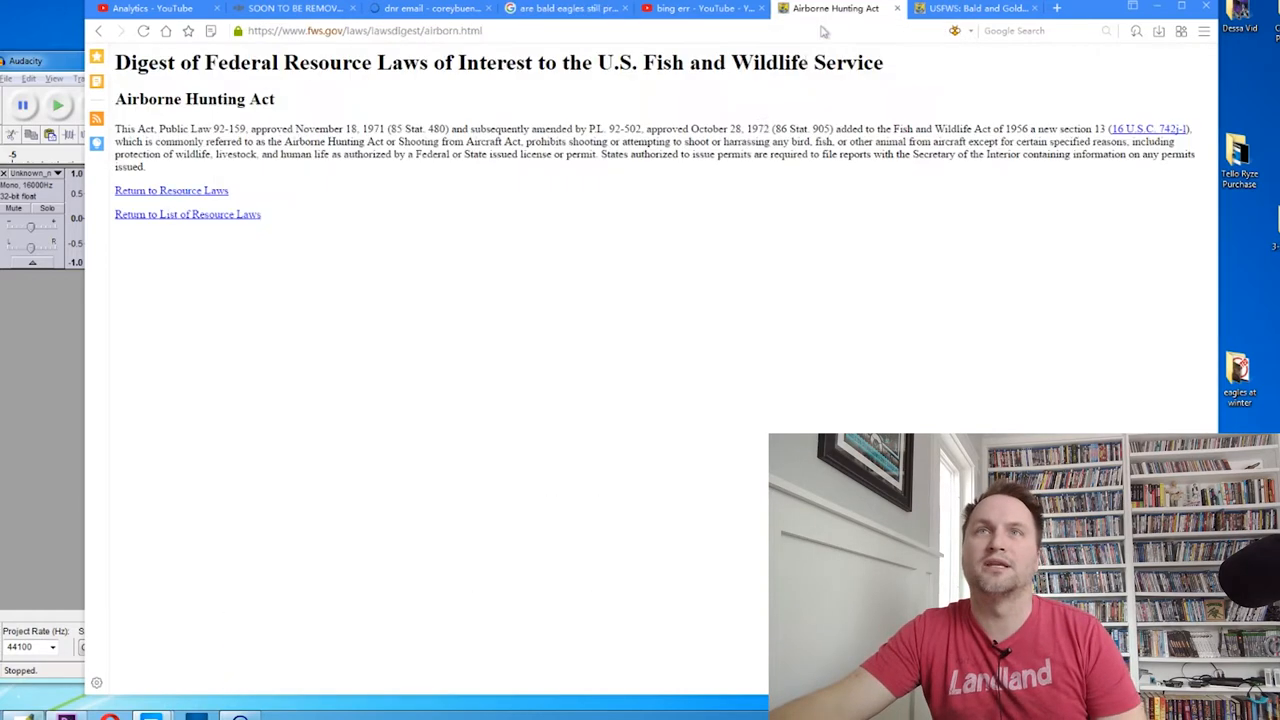
{"action": "left_click", "coordinate": [975, 8]}
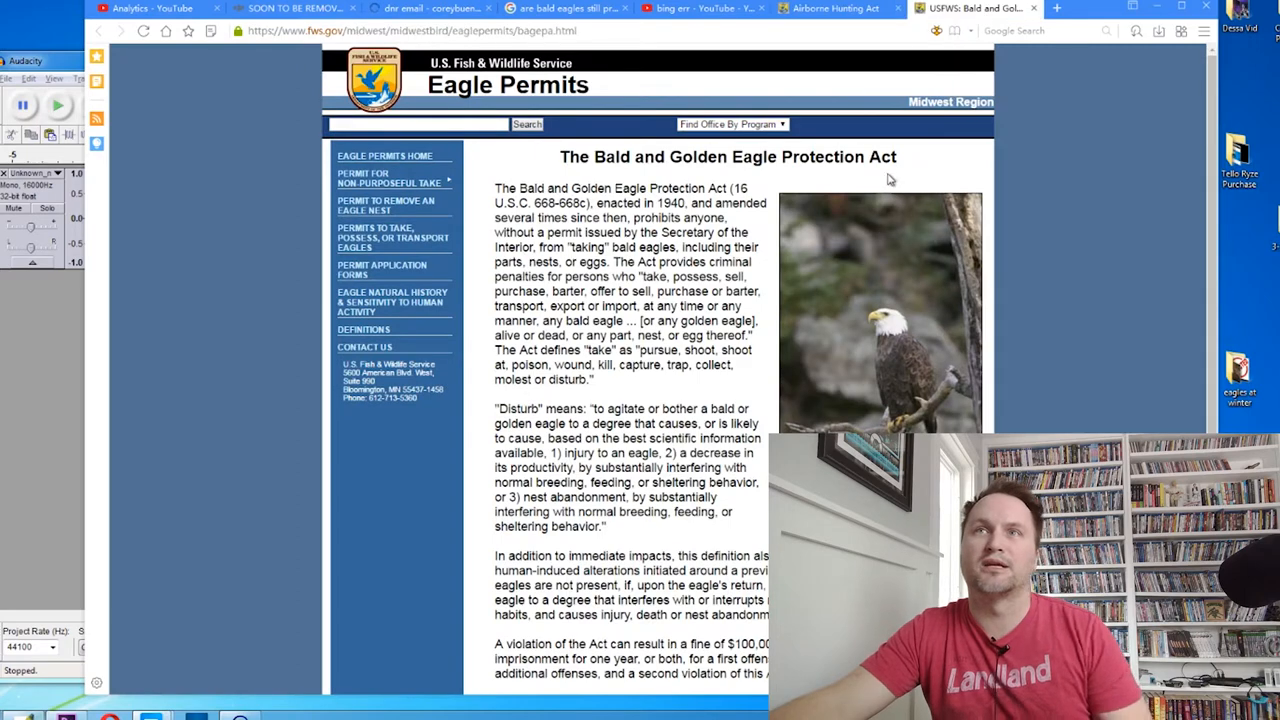
{"action": "left_click", "coordinate": [836, 8]}
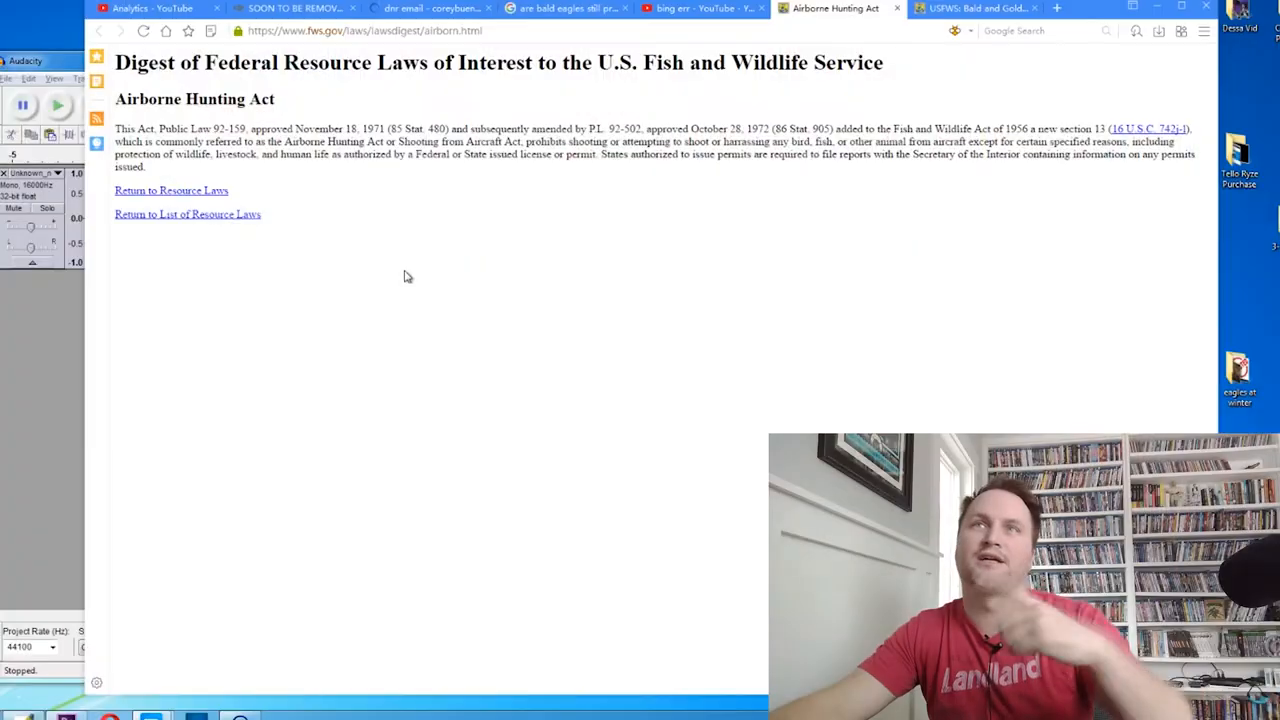
{"action": "mouse_move", "coordinate": [475, 103]}
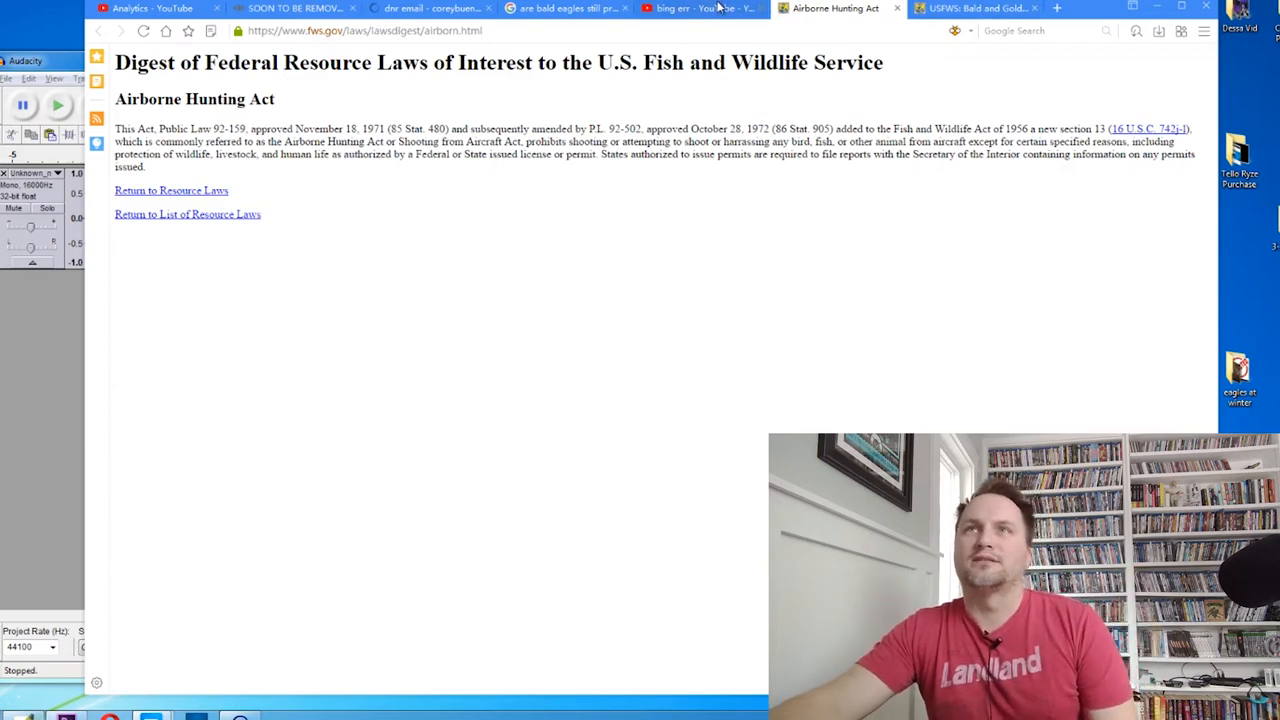
Step: Switch the browser to the YouTube channel page before recording in Audacity
{"action": "left_click", "coordinate": [690, 8]}
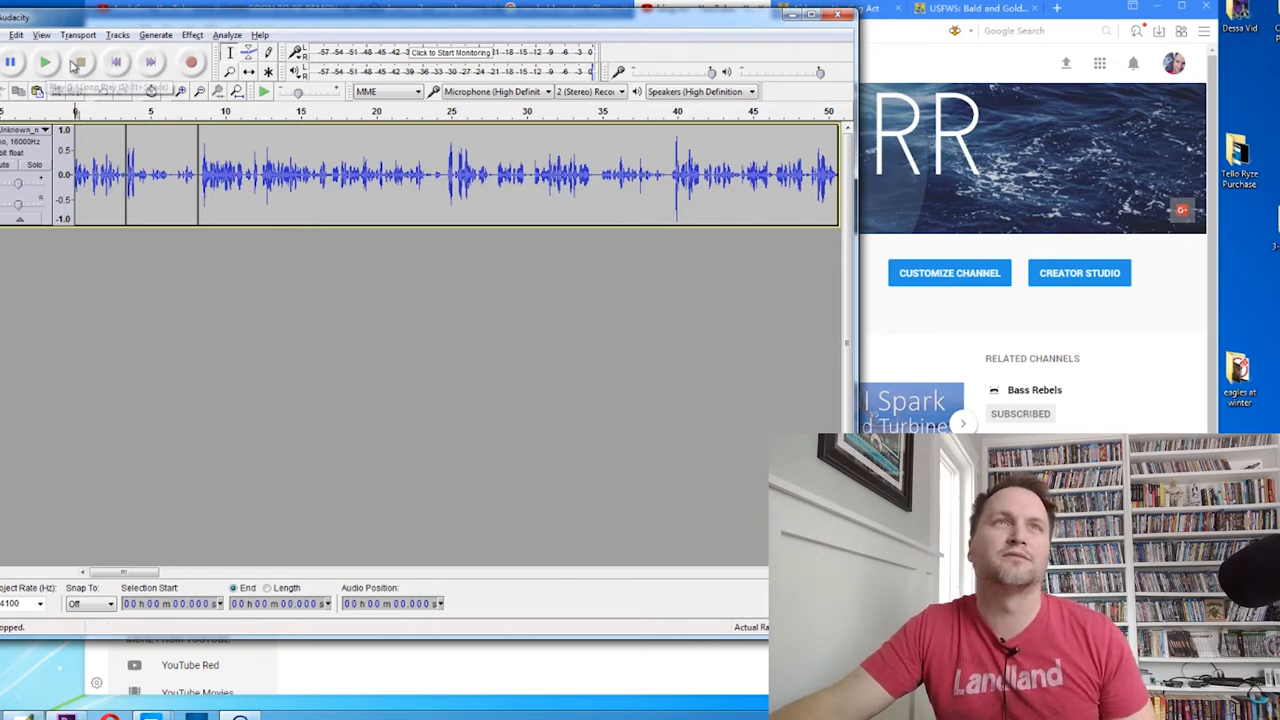
Step: Start playback of the recorded track from Audacity's transport toolbar
{"action": "left_click", "coordinate": [46, 62]}
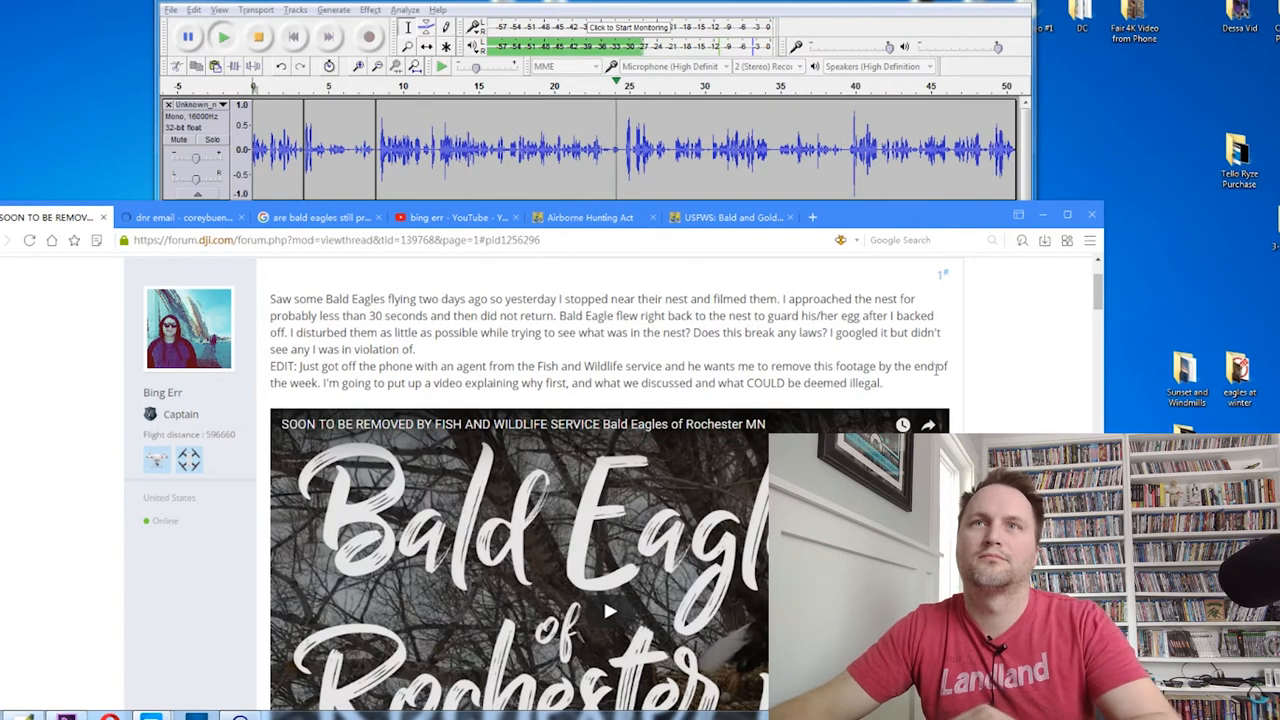
{"action": "scroll", "scroll_direction": "down", "scroll_amount": 3}
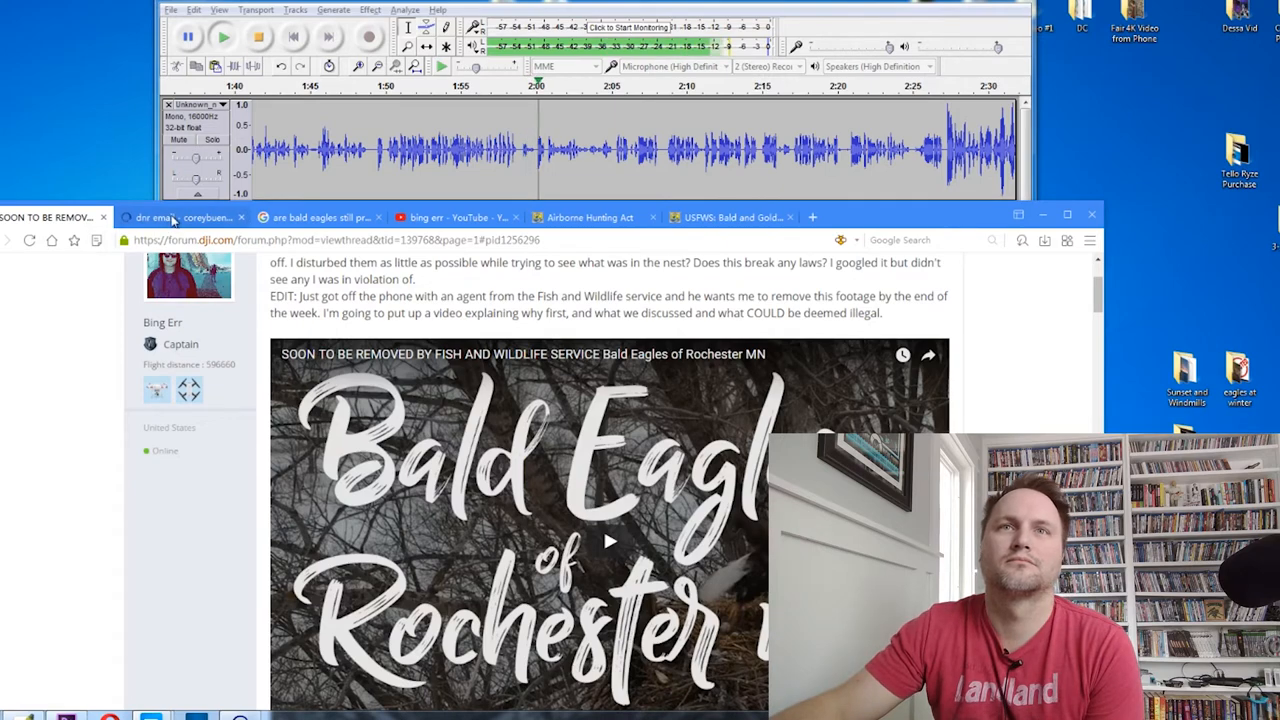
{"action": "left_click", "coordinate": [180, 217]}
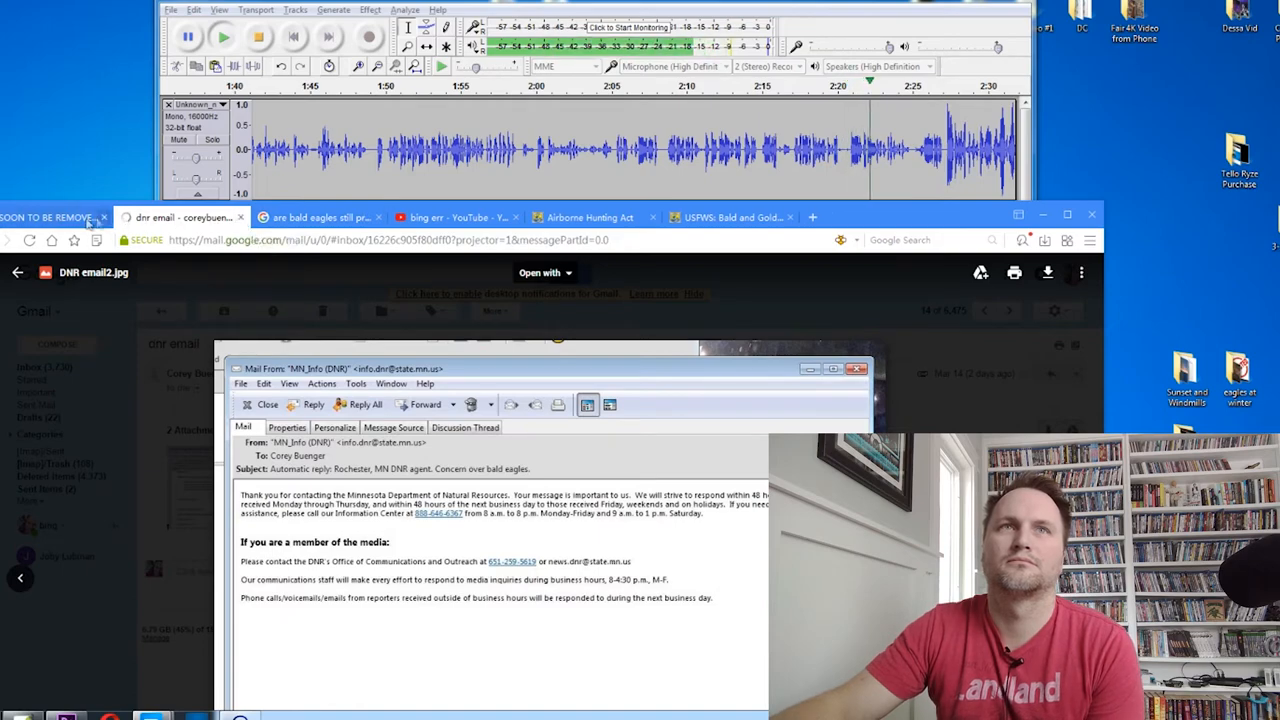
{"action": "left_click", "coordinate": [50, 217]}
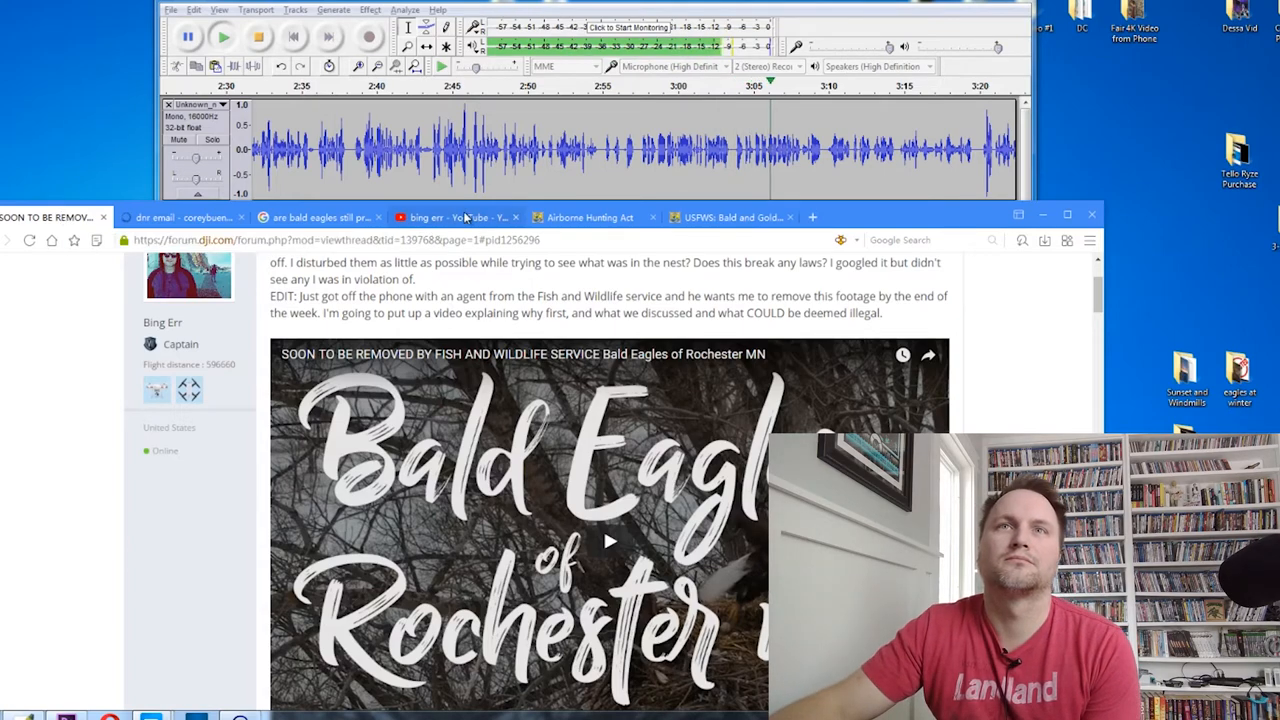
{"action": "left_click", "coordinate": [457, 217]}
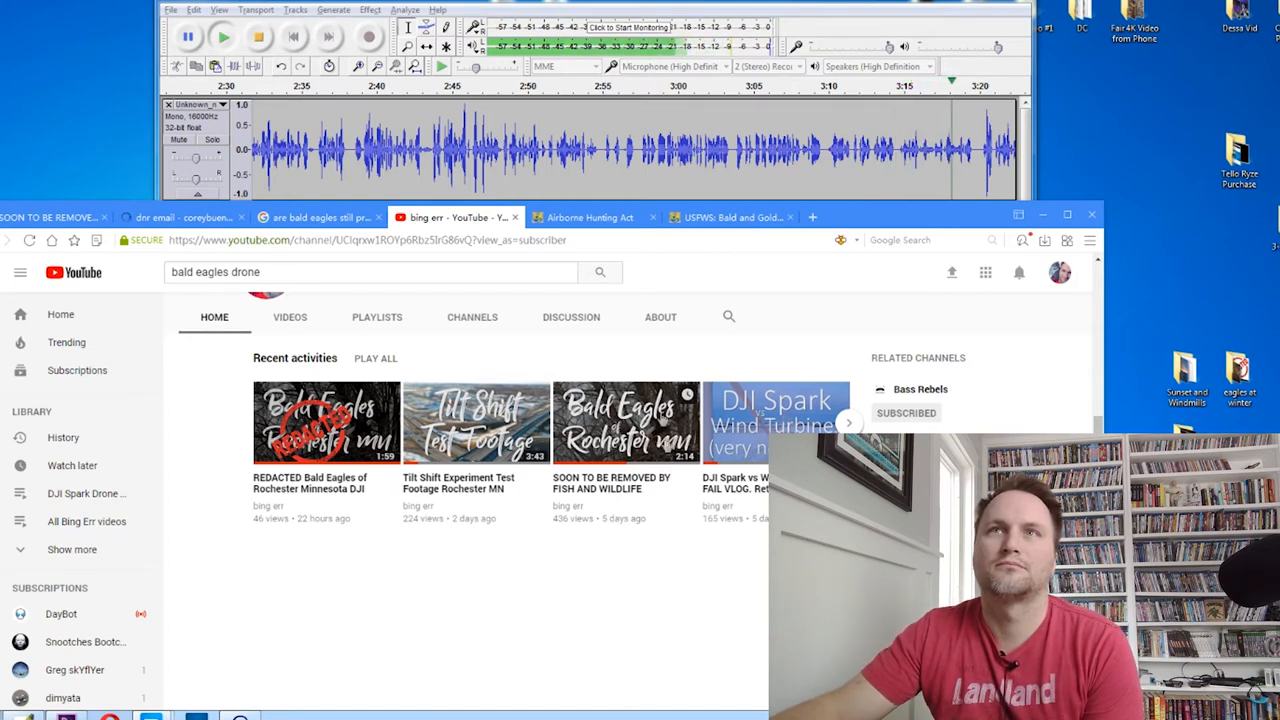
{"action": "mouse_move", "coordinate": [590, 217]}
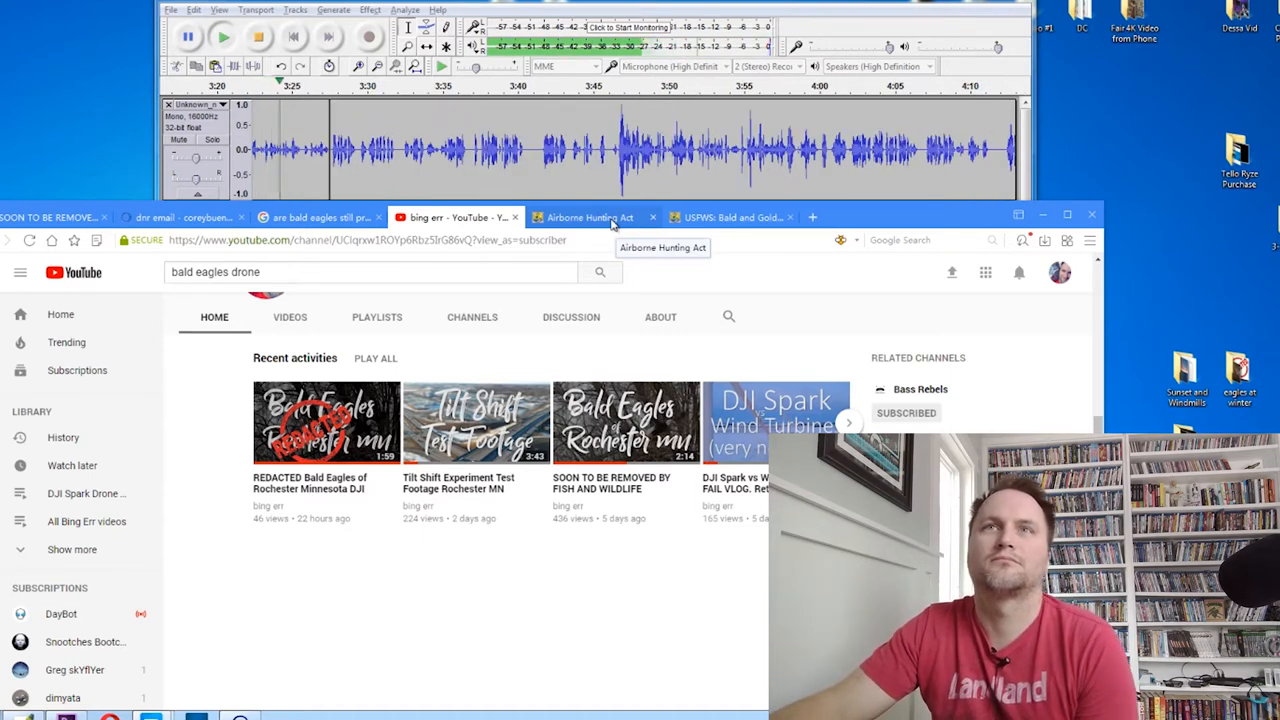
Step: Glance at the Airborne Hunting Act digest, then land on the Eagle Protection Act permits page
{"action": "left_click", "coordinate": [590, 217]}
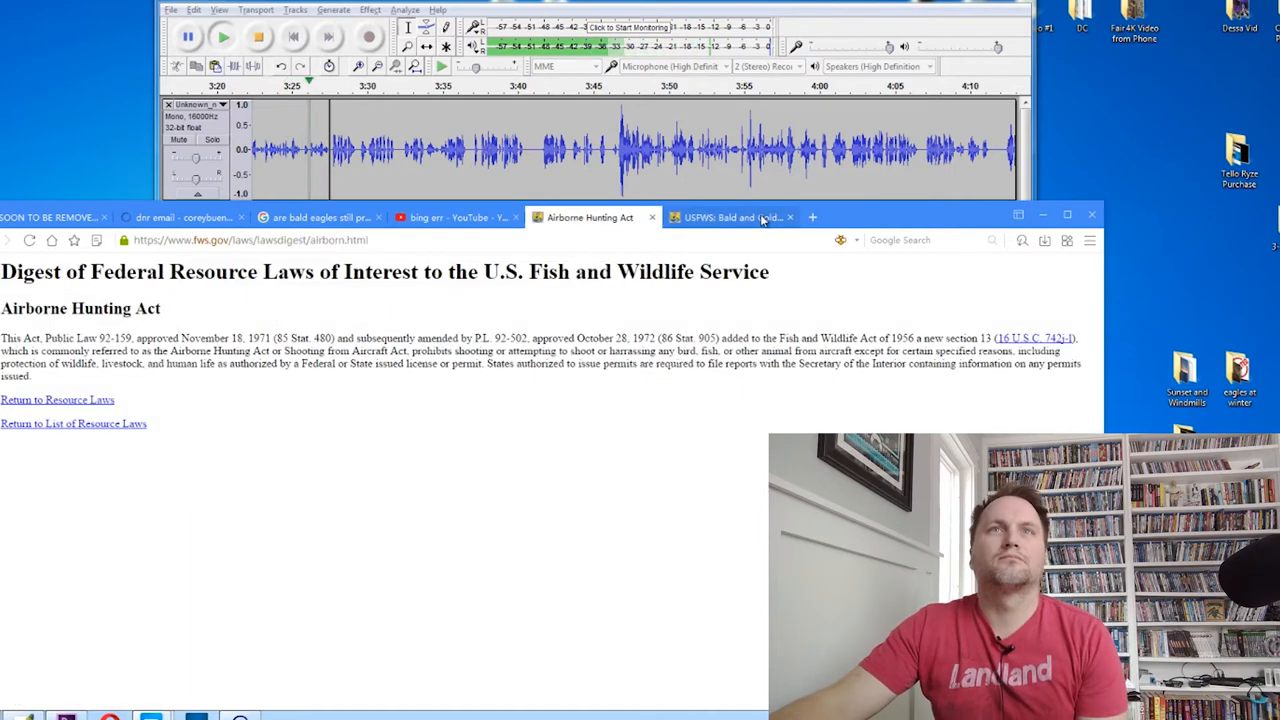
{"action": "mouse_move", "coordinate": [730, 217]}
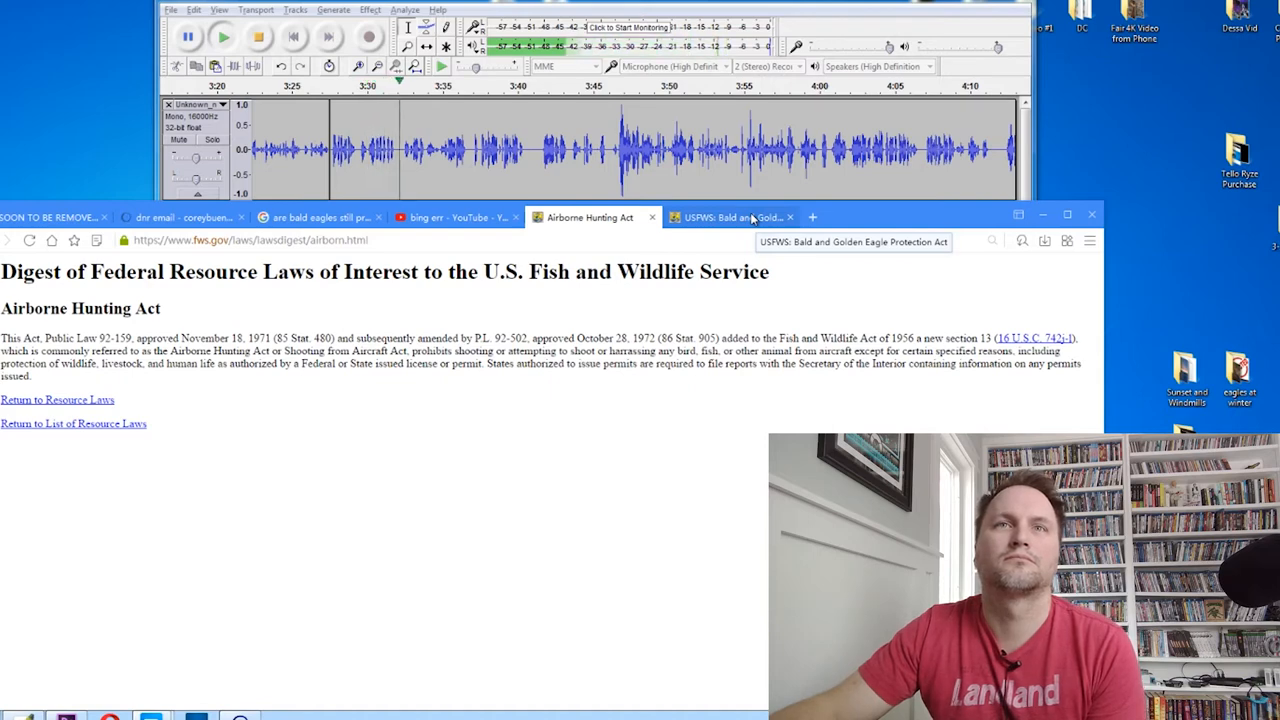
{"action": "left_click", "coordinate": [730, 217]}
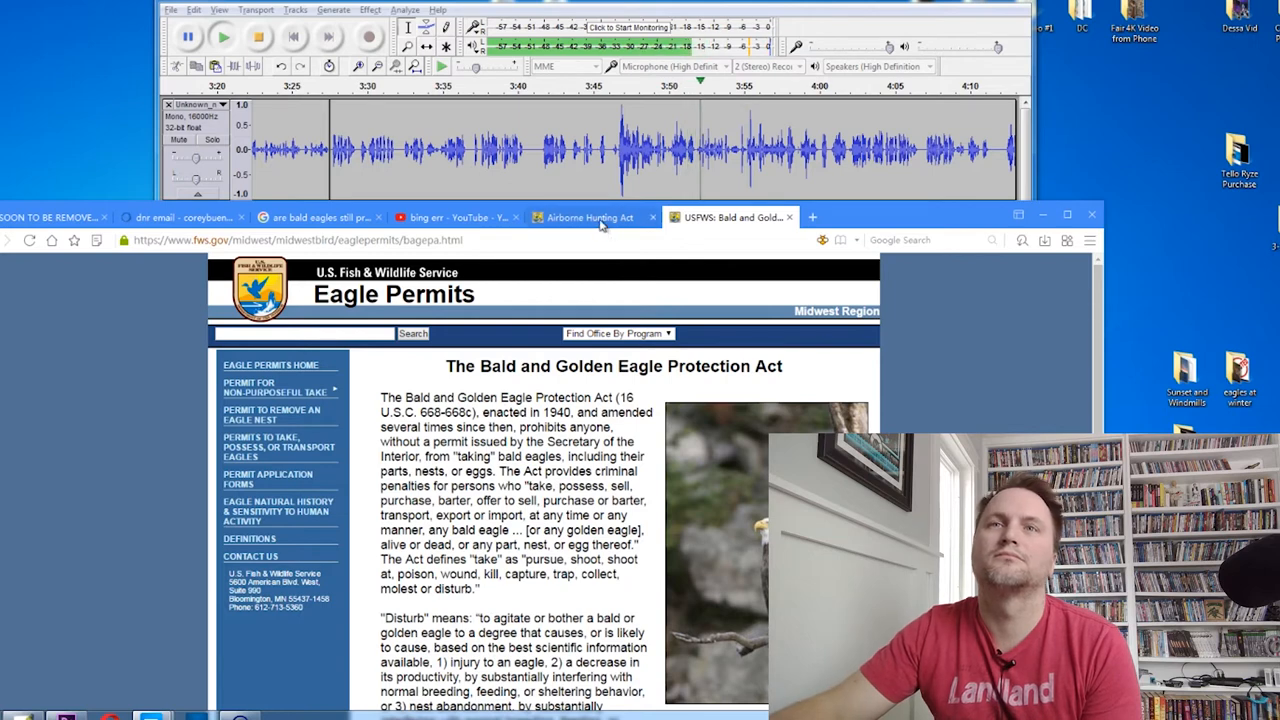
{"action": "mouse_move", "coordinate": [589, 217]}
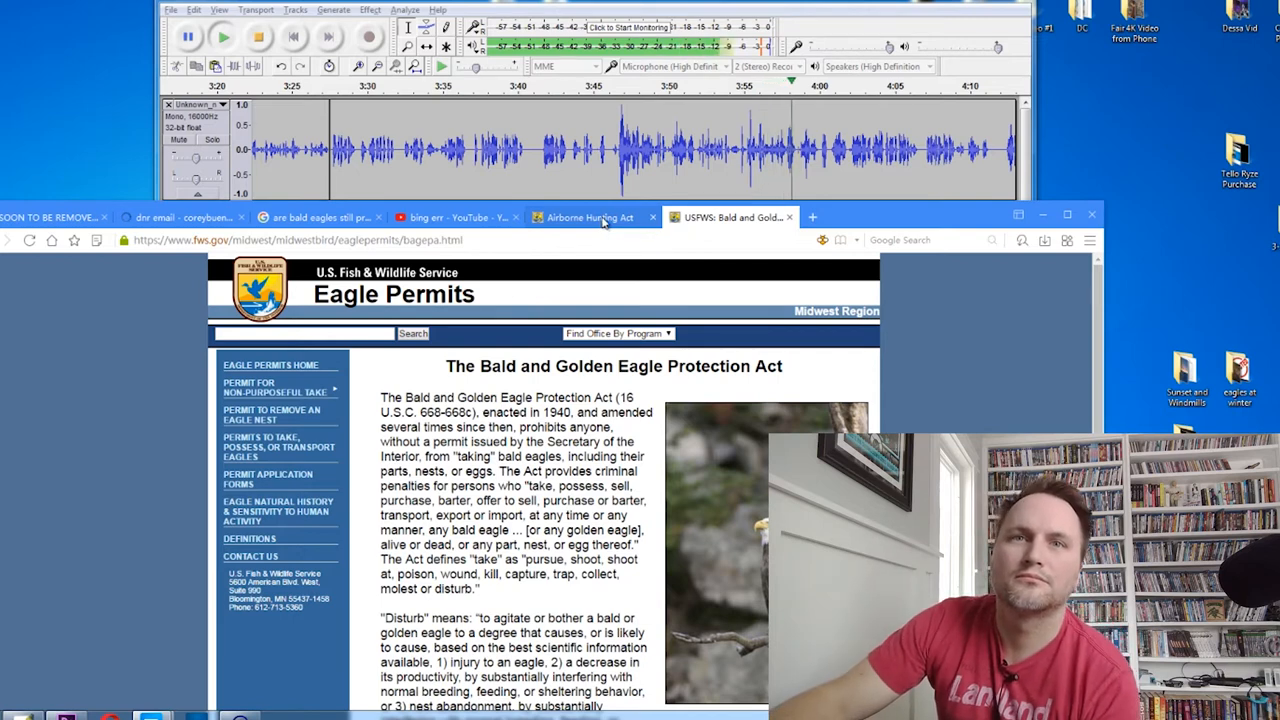
{"action": "mouse_move", "coordinate": [590, 217]}
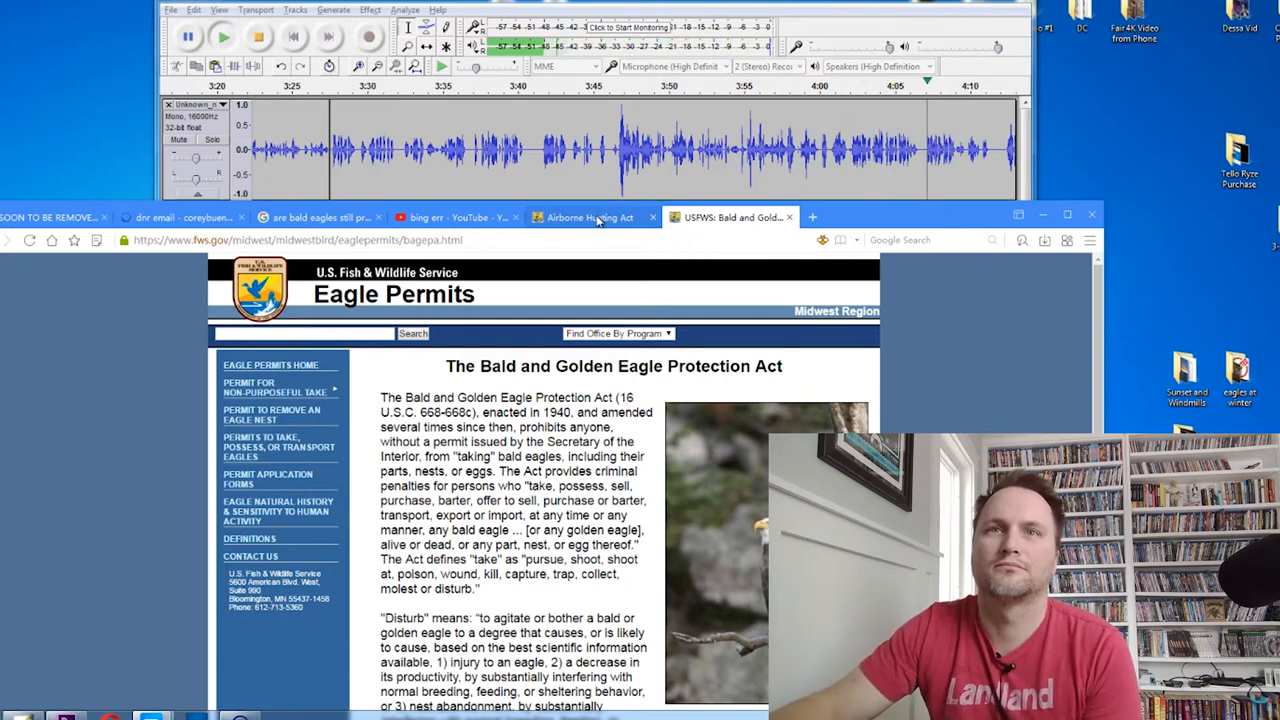
{"action": "mouse_move", "coordinate": [590, 217]}
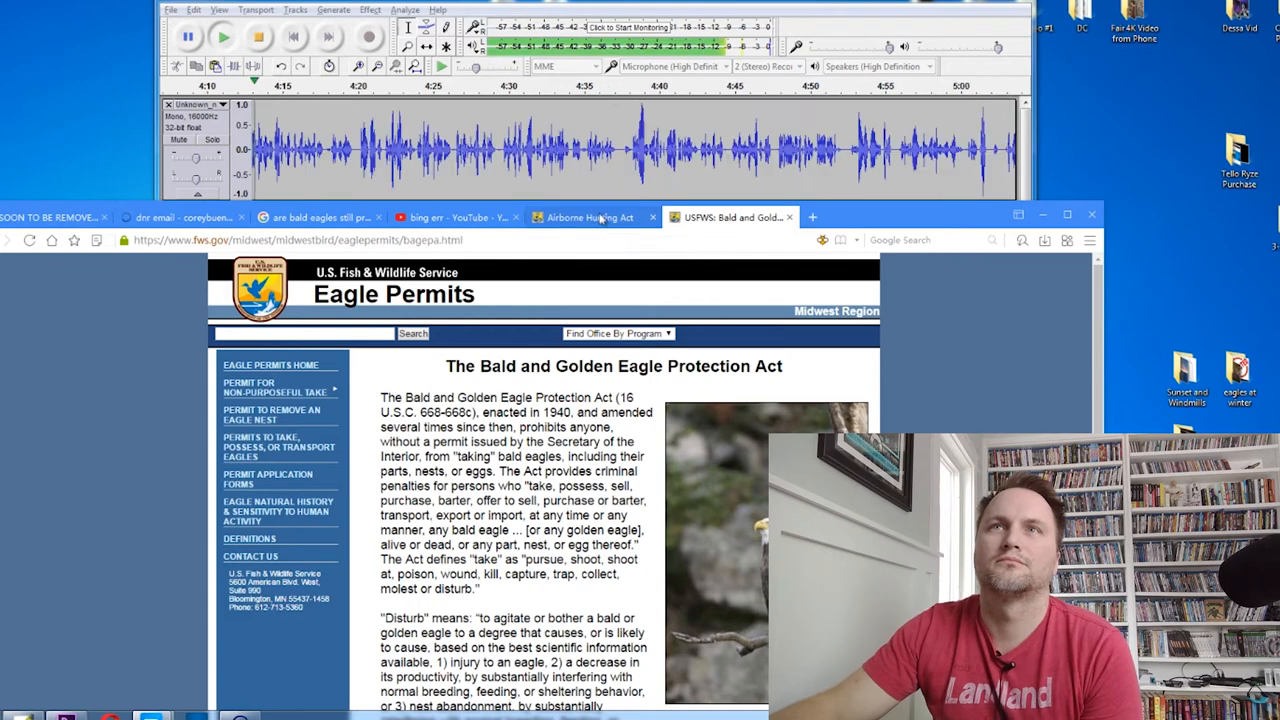
{"action": "mouse_move", "coordinate": [589, 217]}
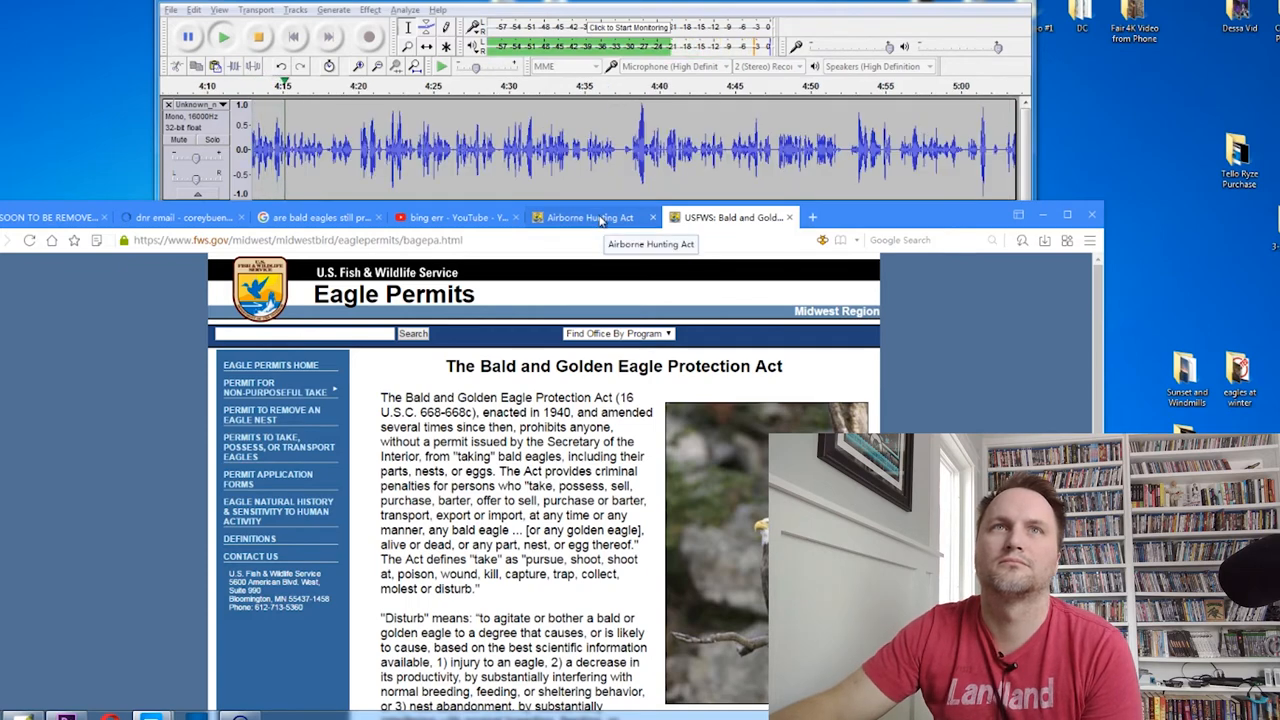
Step: Bring the Airborne Hunting Act digest back into view as the call keeps playing
{"action": "left_click", "coordinate": [590, 217]}
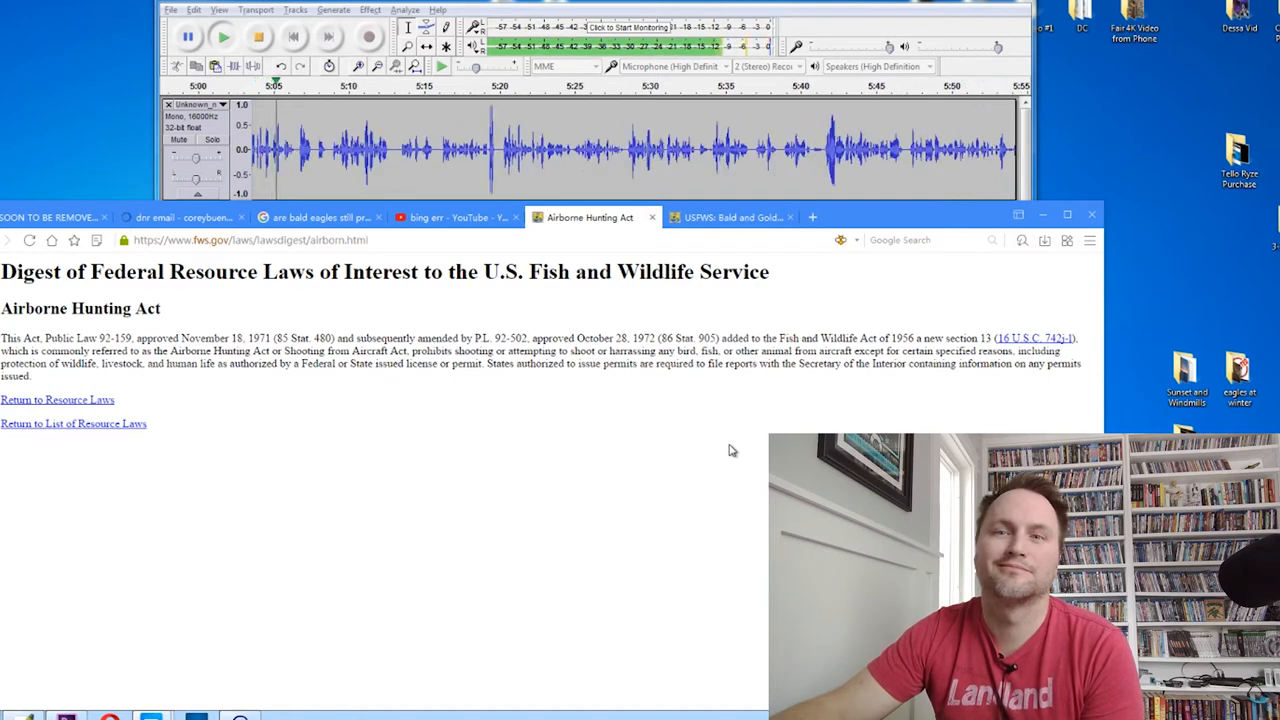
{"action": "left_click", "coordinate": [223, 37]}
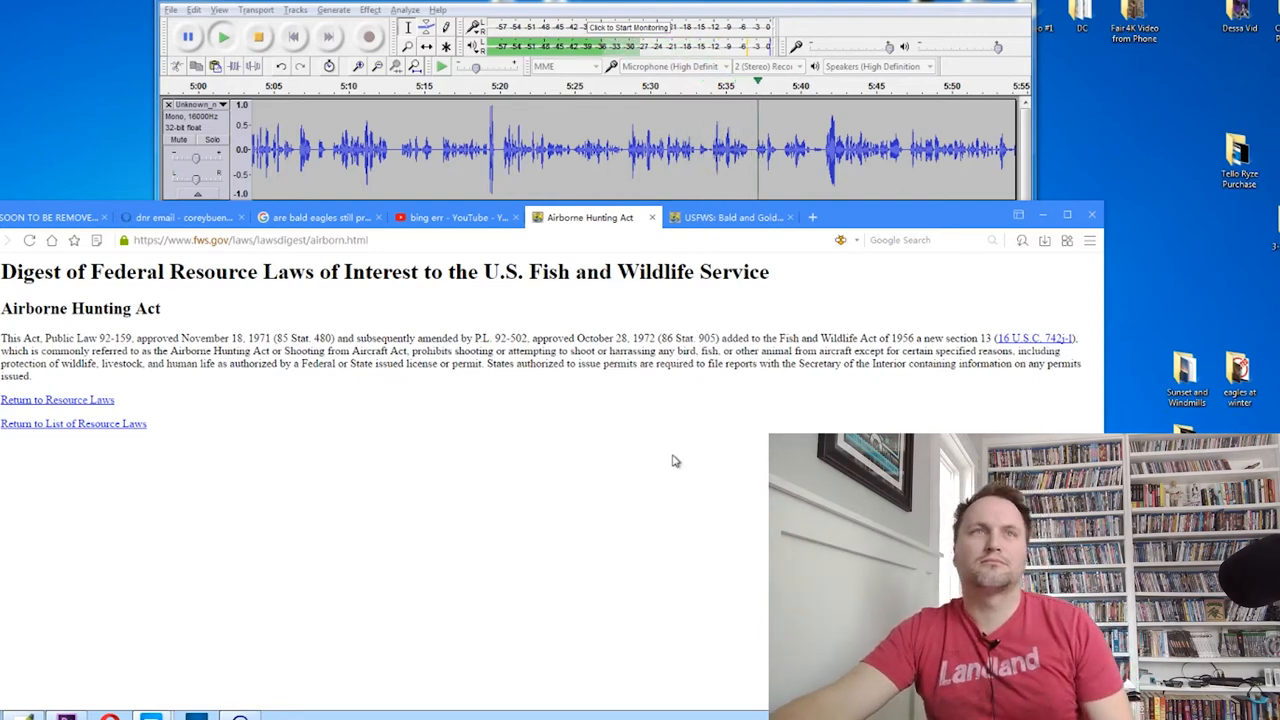
Step: Return to the Eagle Protection Act page and highlight its "Disturb" definition paragraph
{"action": "left_click", "coordinate": [730, 217]}
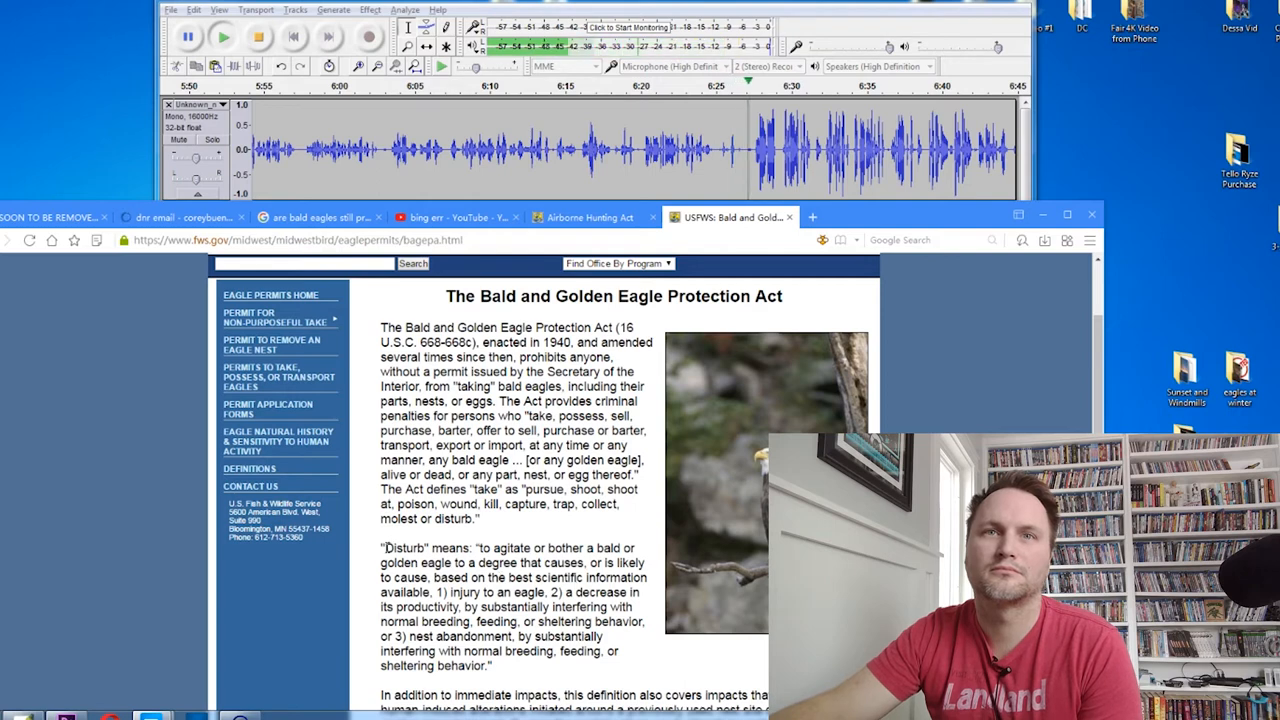
{"action": "left_click_drag", "start_coordinate": [382, 548], "coordinate": [491, 665]}
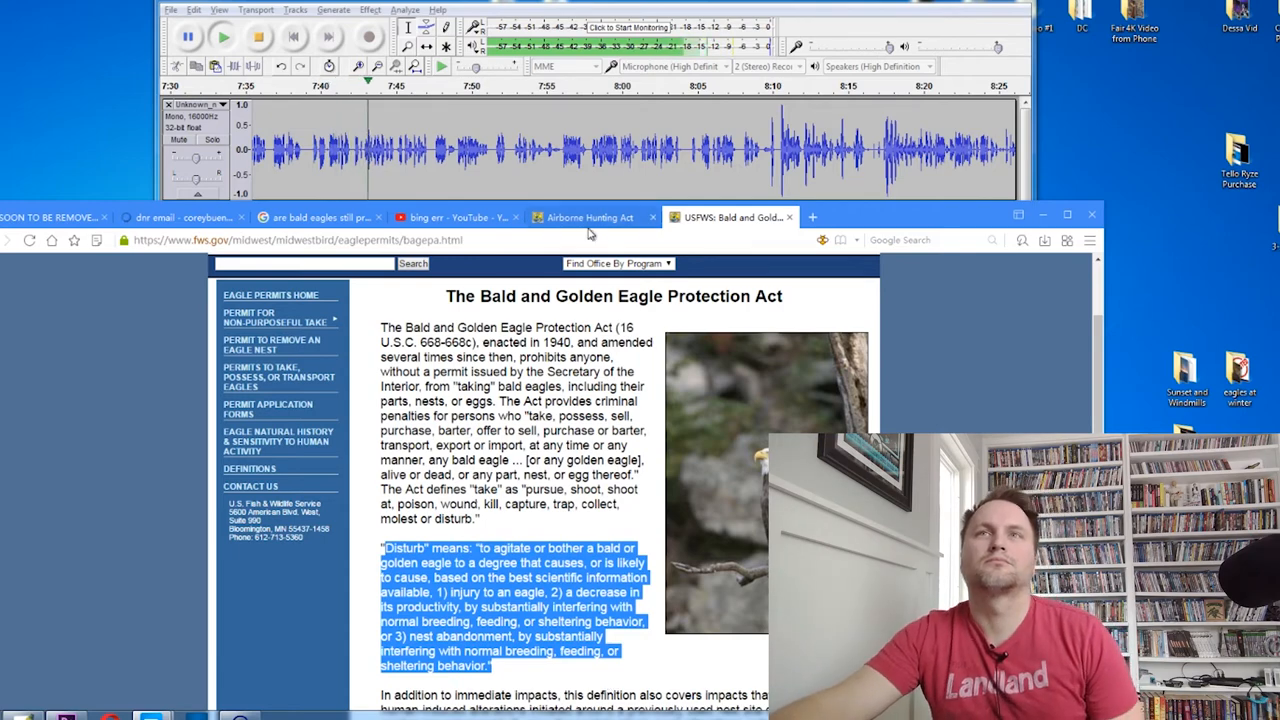
Step: Switch to the Airborne Hunting Act digest as playback nears the end of the track
{"action": "left_click", "coordinate": [590, 217]}
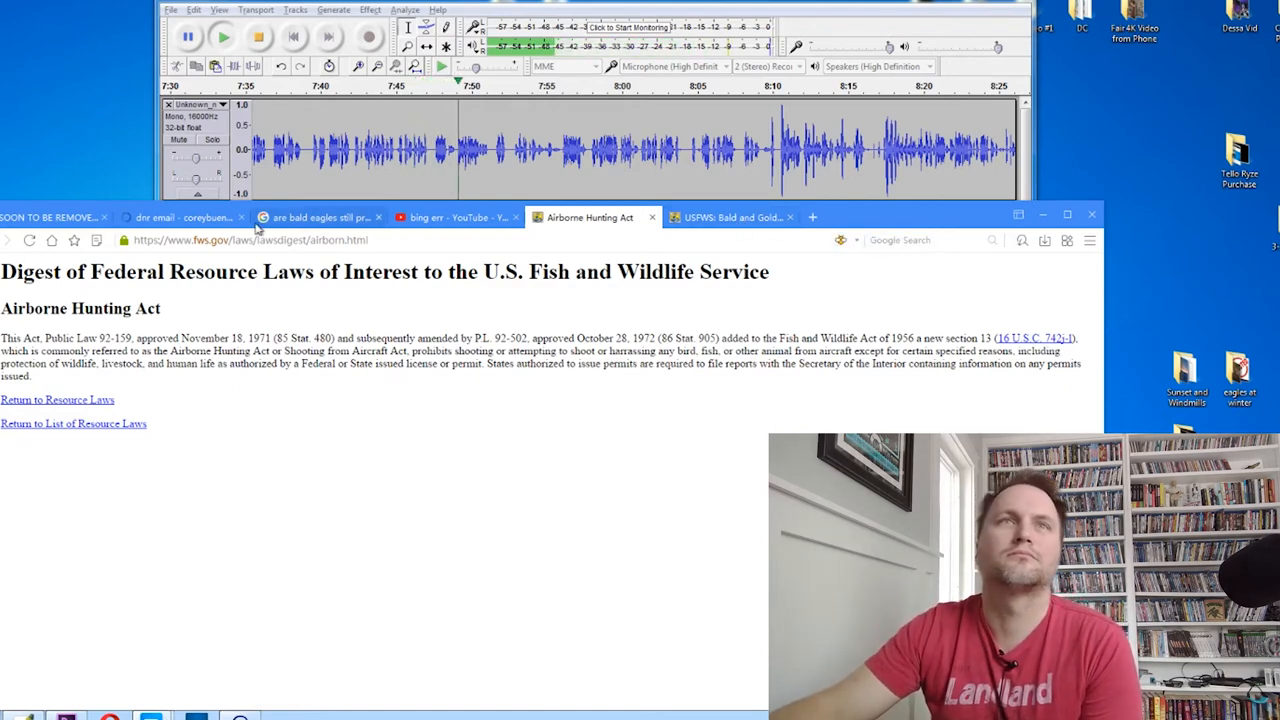
{"action": "mouse_move", "coordinate": [320, 217]}
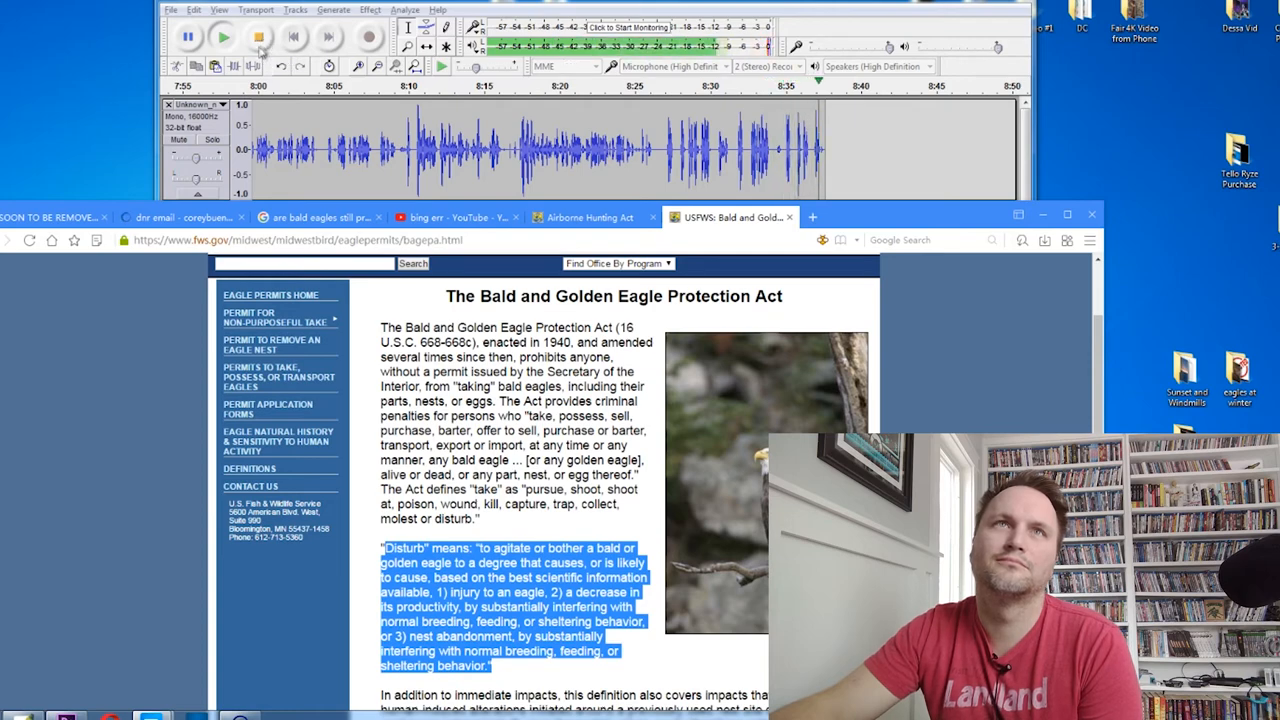
Step: Revisit the DNR email, forum post and eagle law page, ending on the Google protection-status results
{"action": "left_click", "coordinate": [258, 37]}
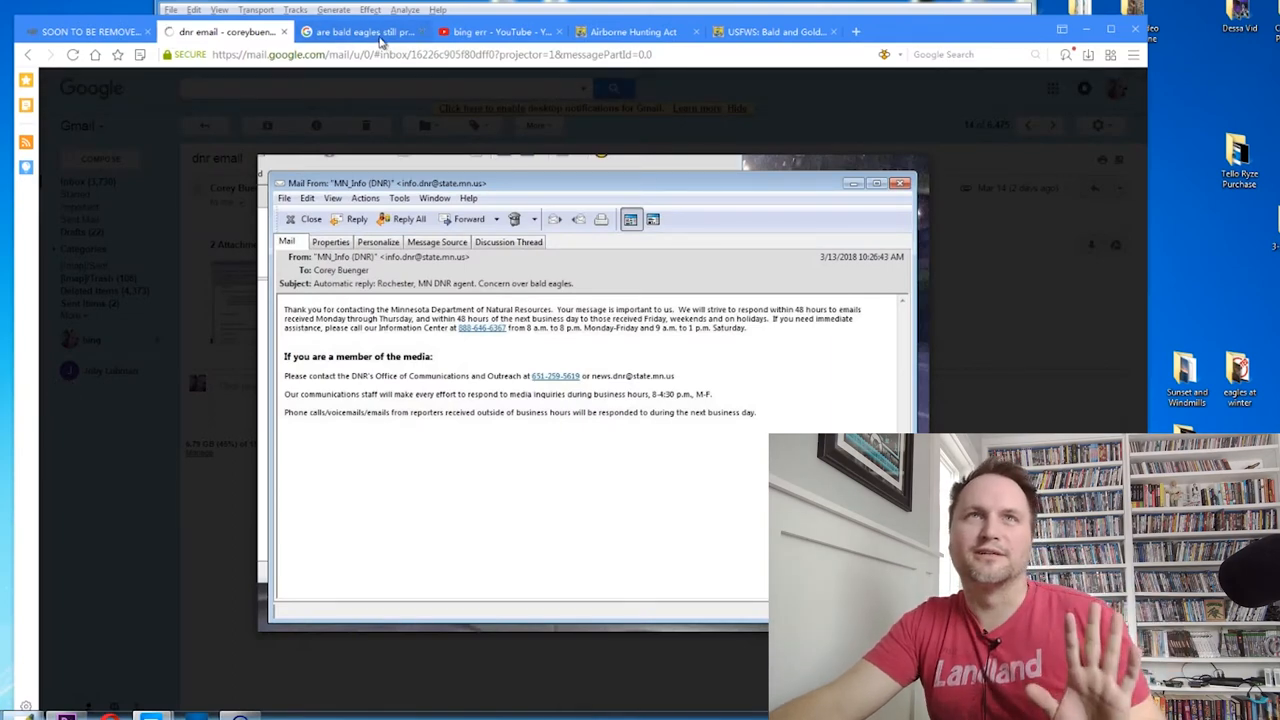
{"action": "left_click", "coordinate": [85, 31]}
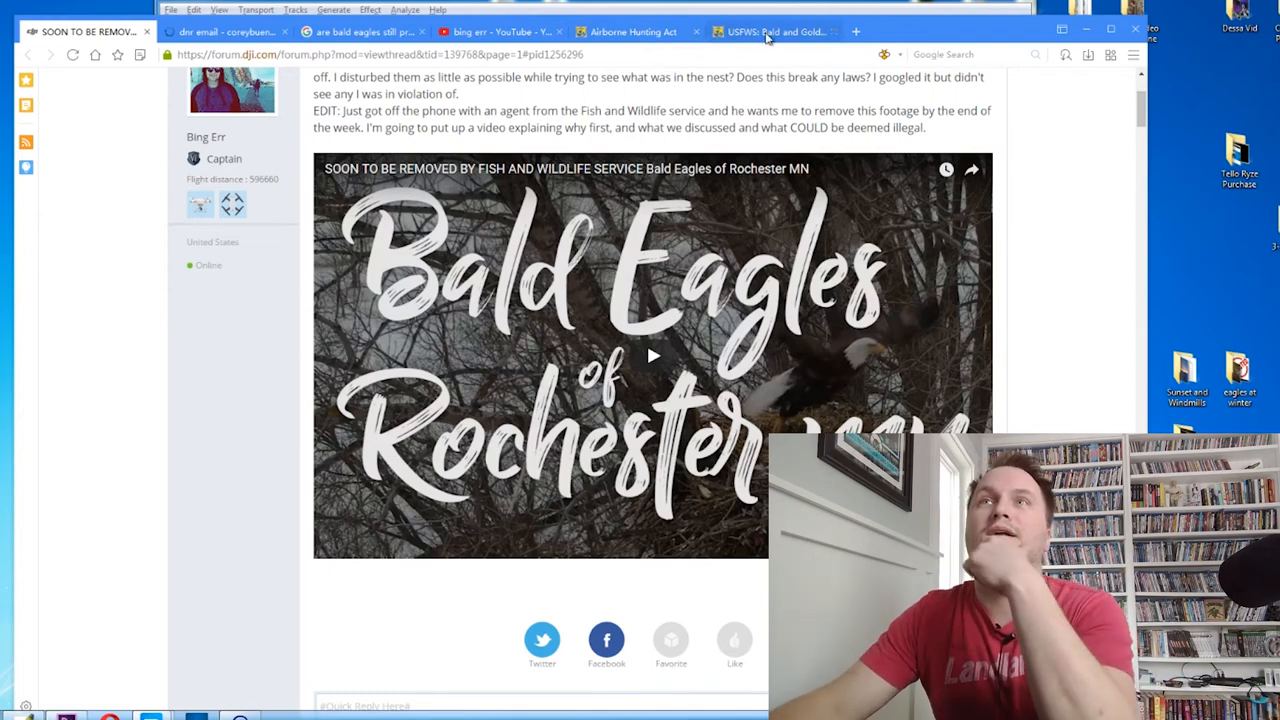
{"action": "left_click", "coordinate": [775, 31]}
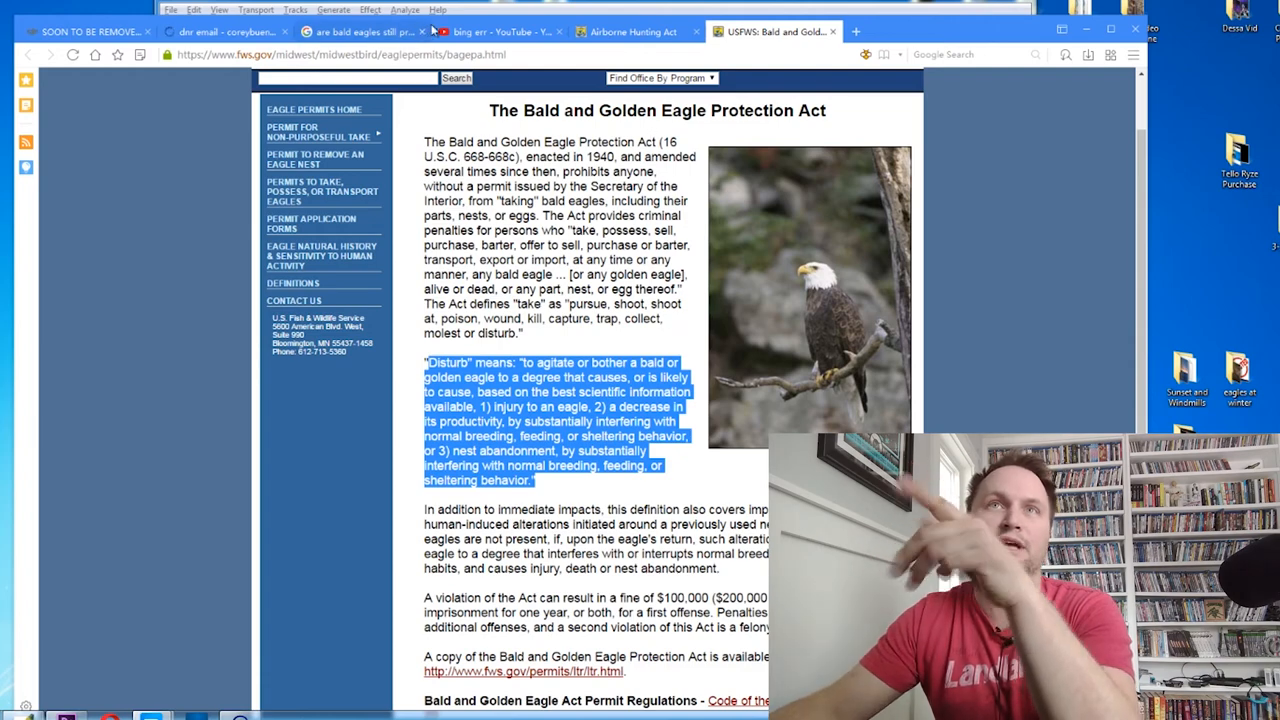
{"action": "left_click", "coordinate": [362, 31]}
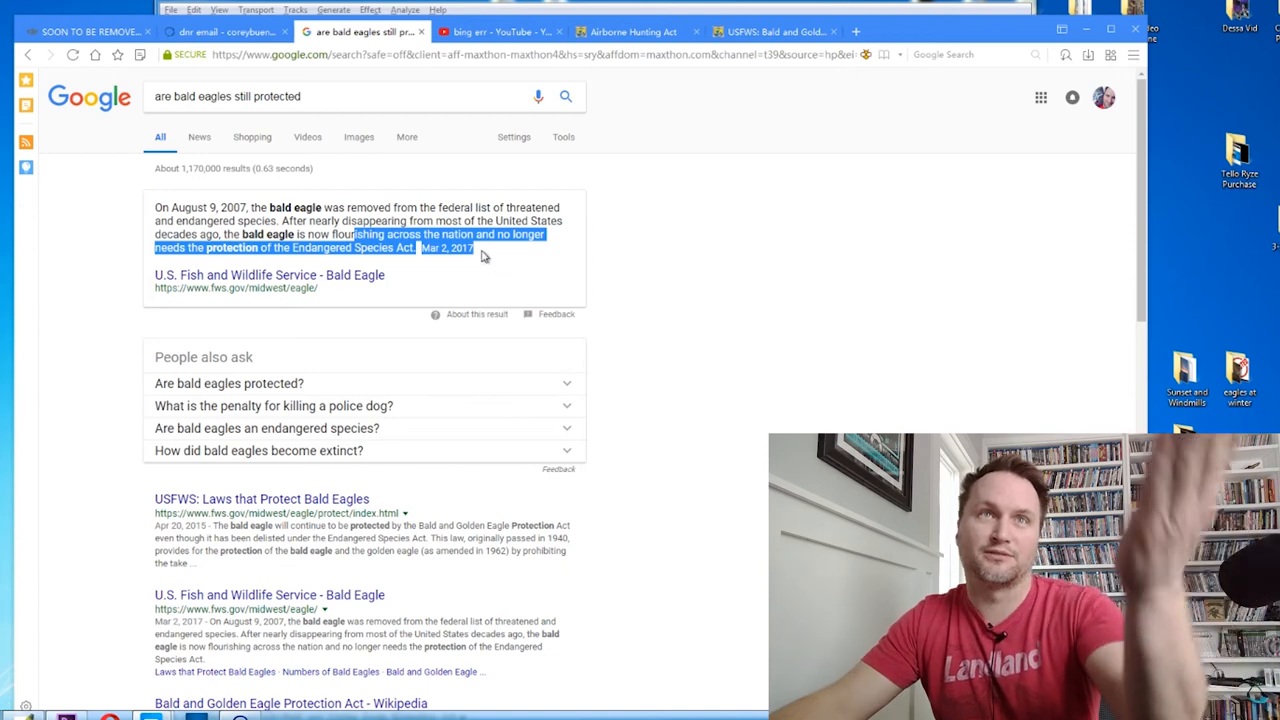
Step: Highlight the whole bald eagle delisting snippet, then return to the Eagle Protection Act page
{"action": "left_click", "coordinate": [485, 256]}
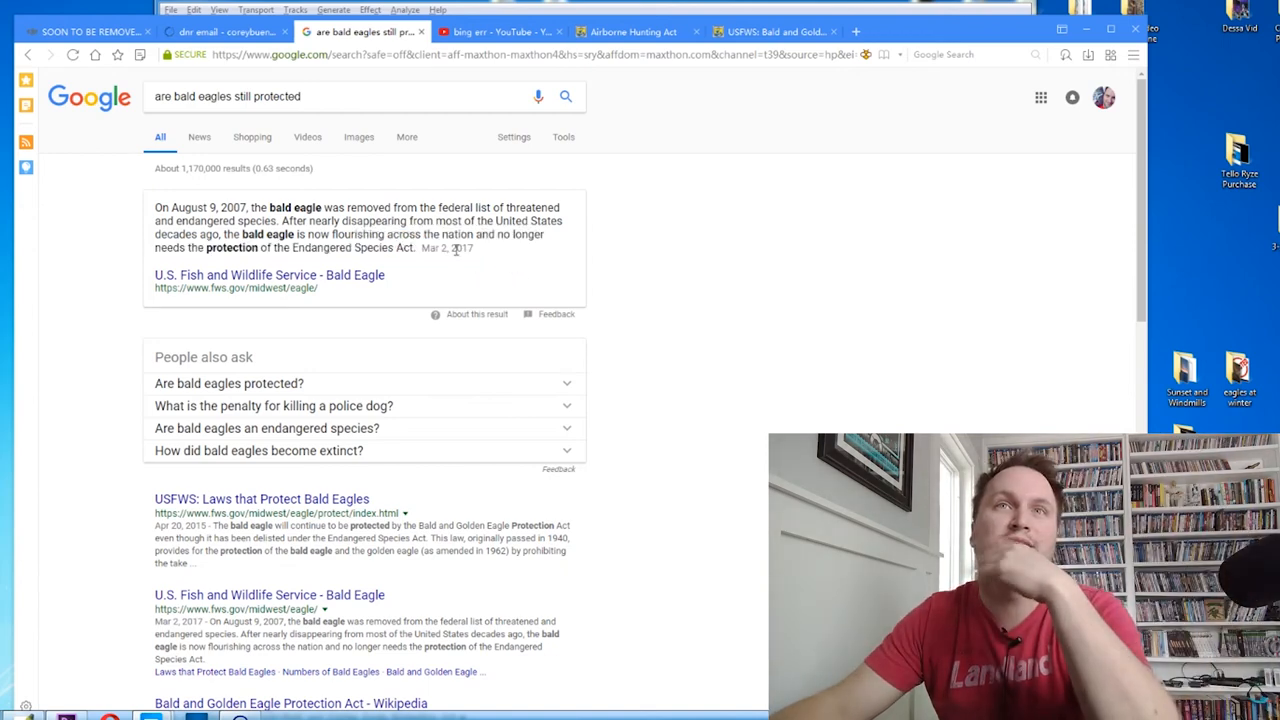
{"action": "left_click_drag", "start_coordinate": [155, 207], "coordinate": [472, 247]}
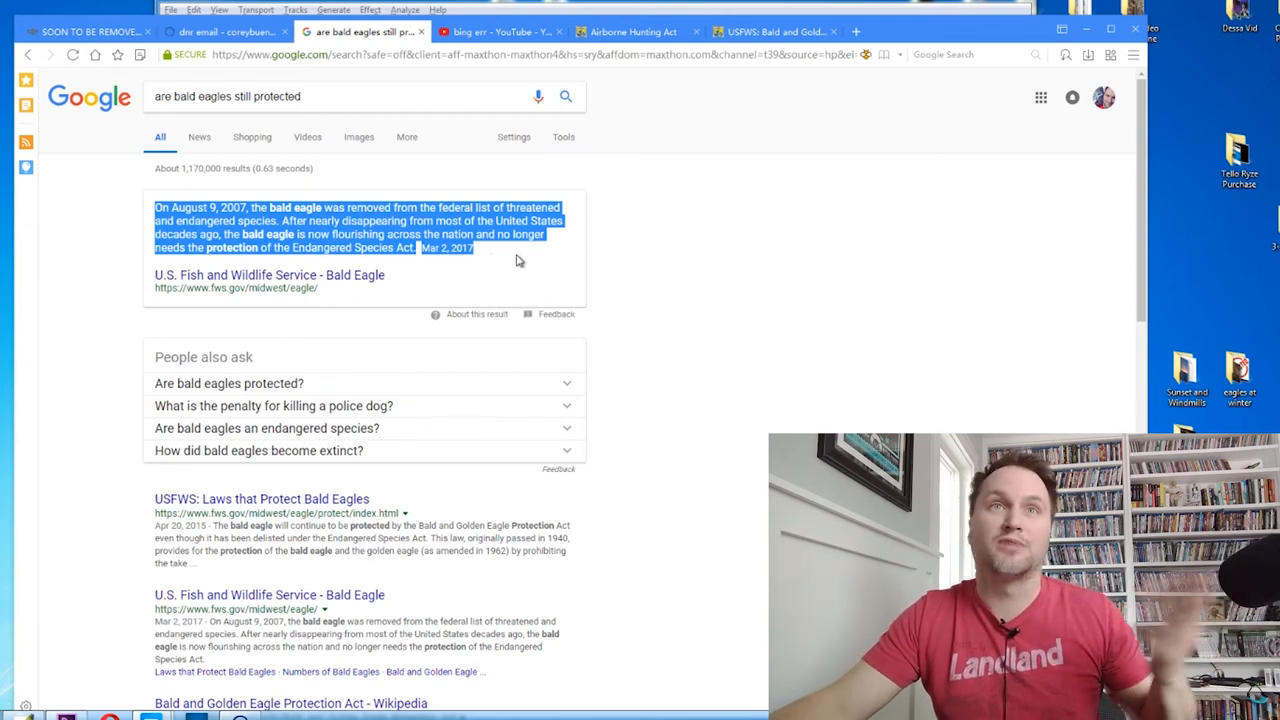
{"action": "left_click", "coordinate": [518, 260]}
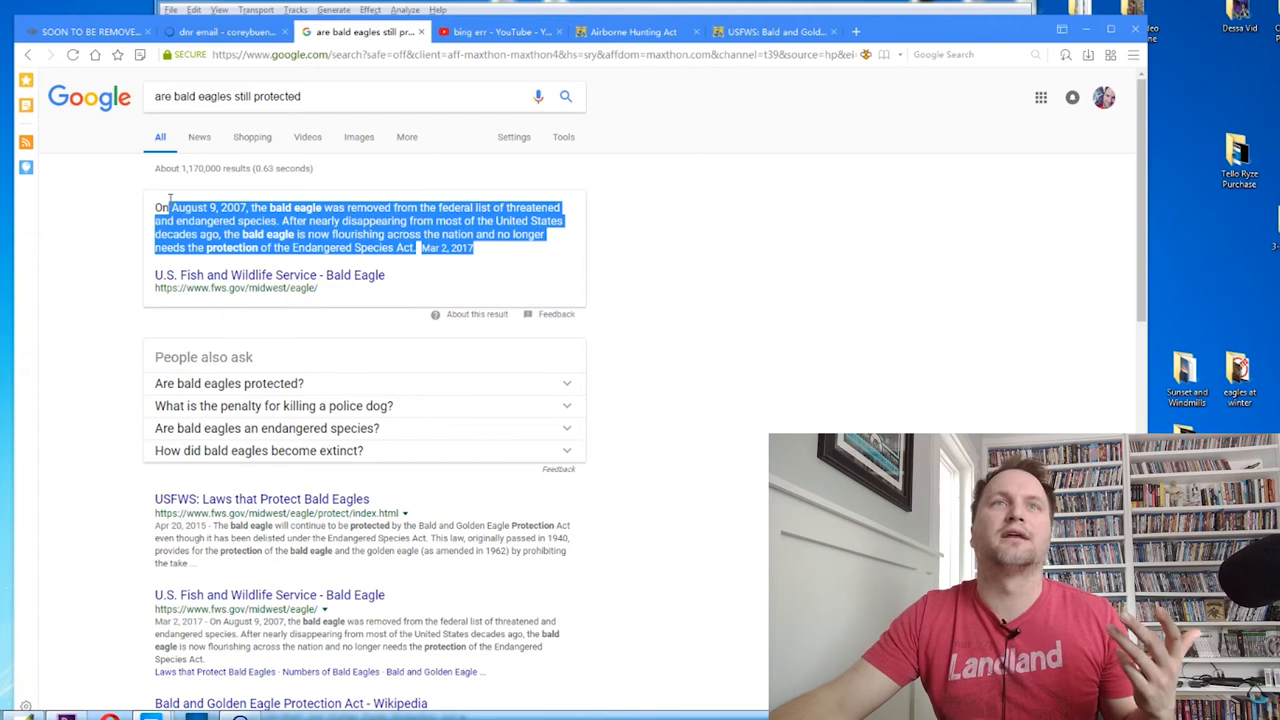
{"action": "left_click", "coordinate": [595, 103]}
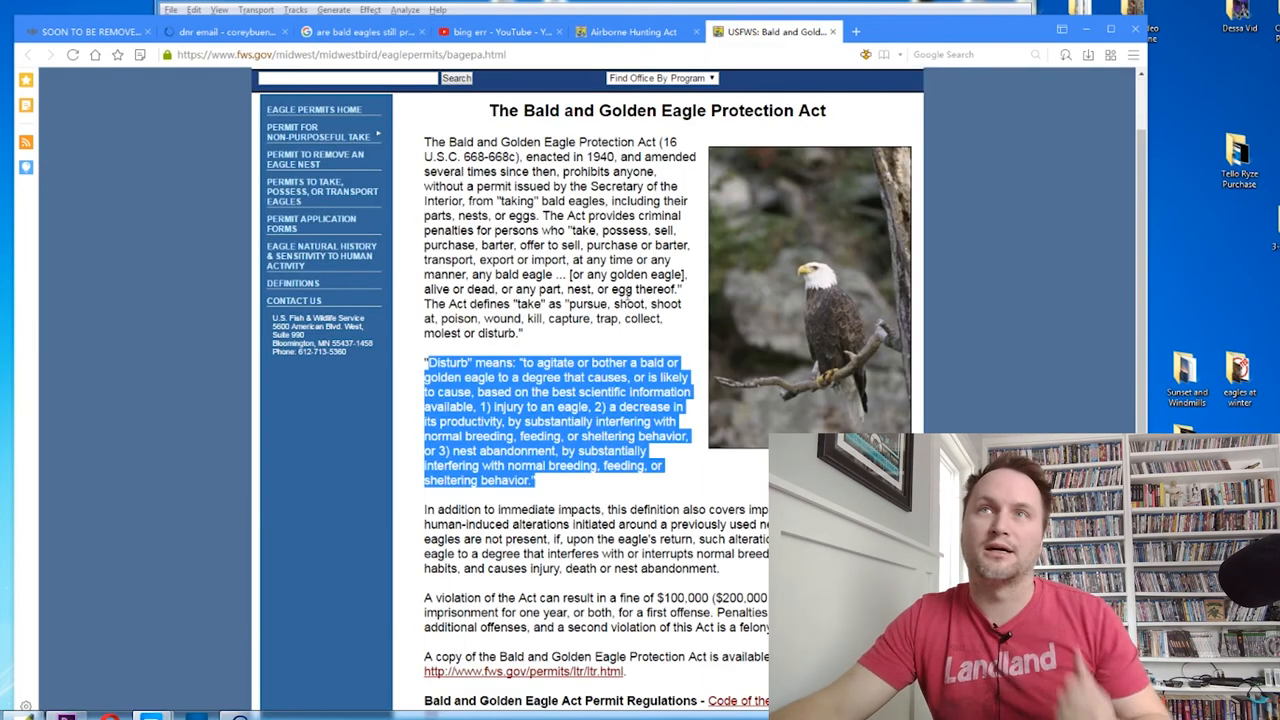
Step: Clear the Eagle Protection Act page highlight and switch to the Airborne Hunting Act digest page
{"action": "left_click", "coordinate": [628, 338]}
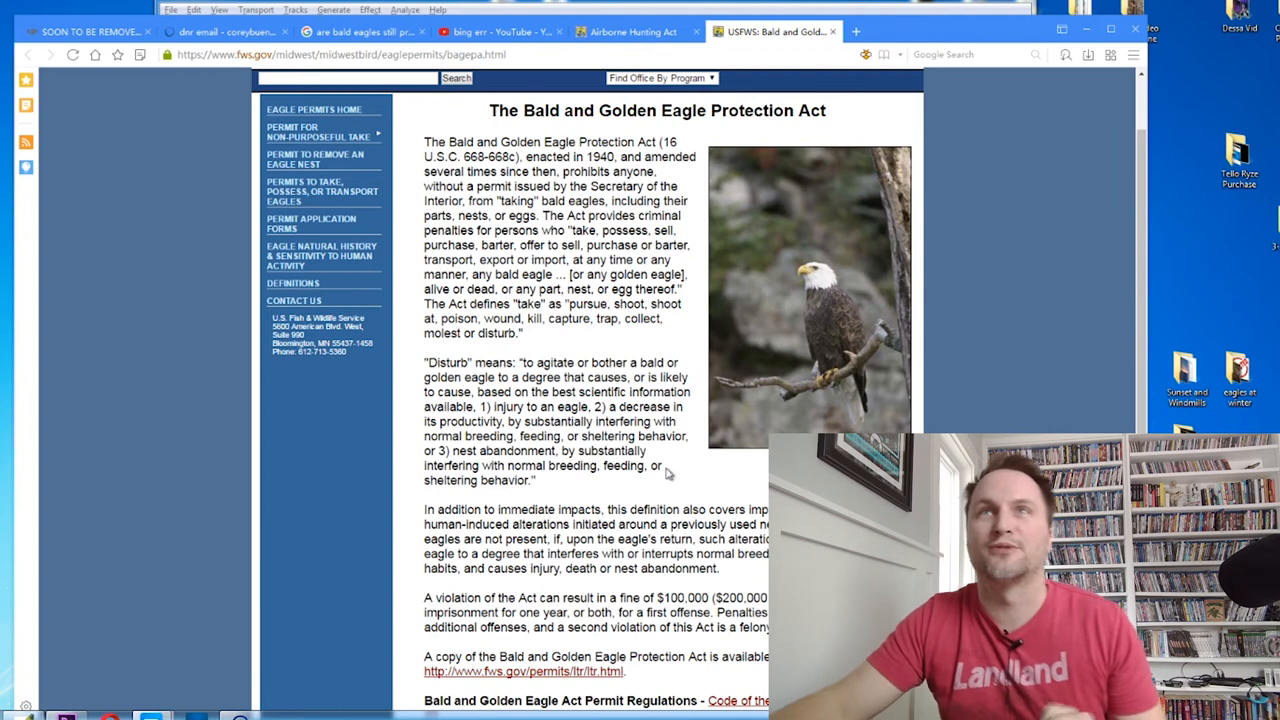
{"action": "mouse_move", "coordinate": [633, 31]}
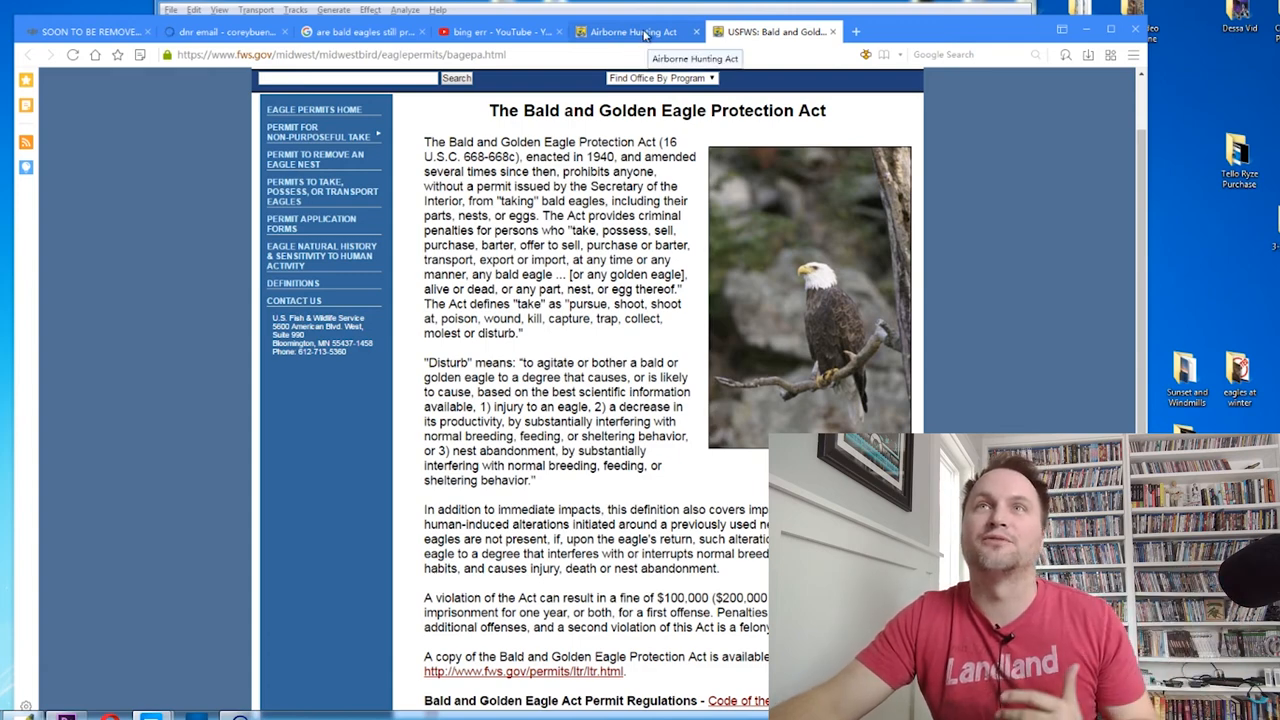
{"action": "left_click", "coordinate": [634, 31]}
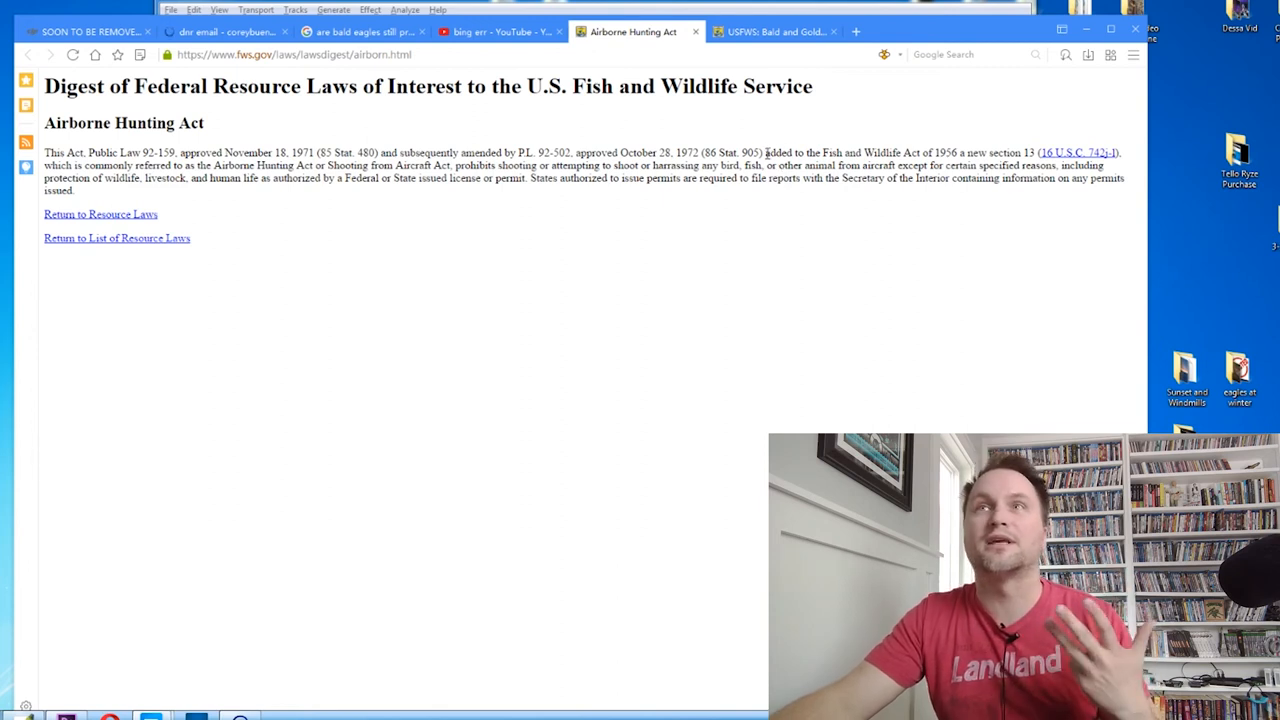
{"action": "left_click_drag", "start_coordinate": [763, 152], "coordinate": [1010, 152]}
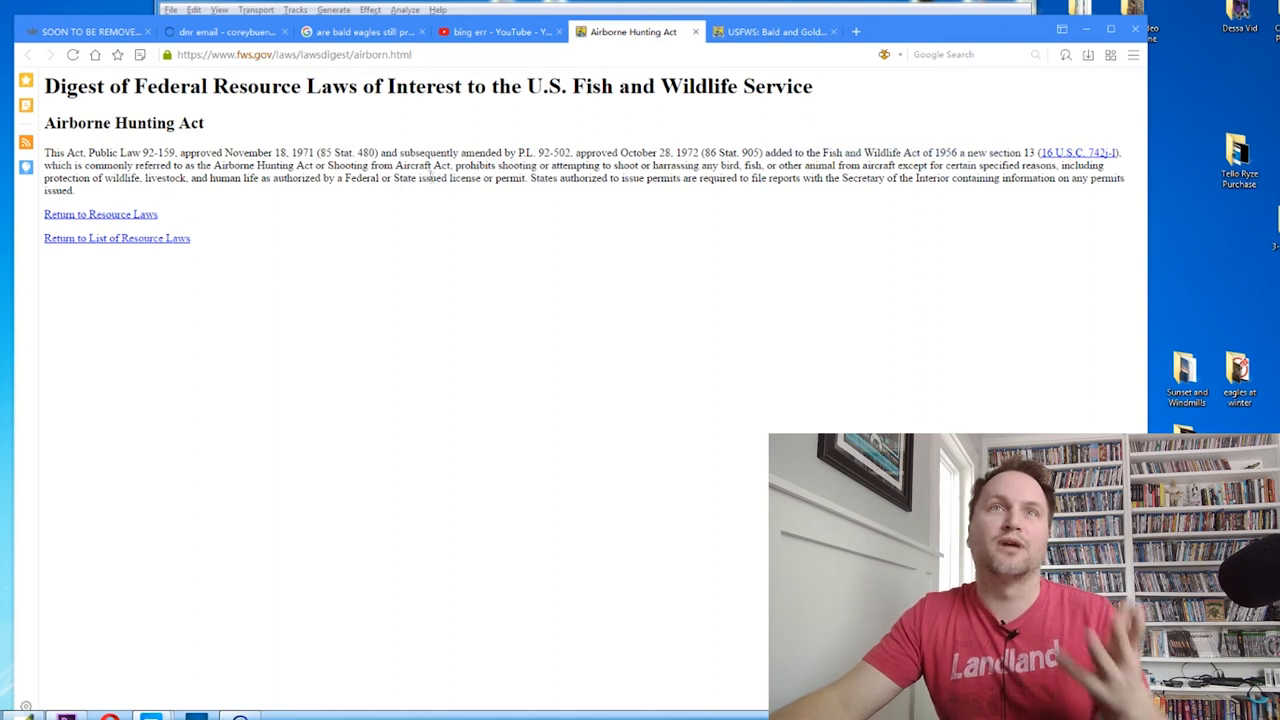
{"action": "left_click_drag", "start_coordinate": [398, 165], "coordinate": [510, 165]}
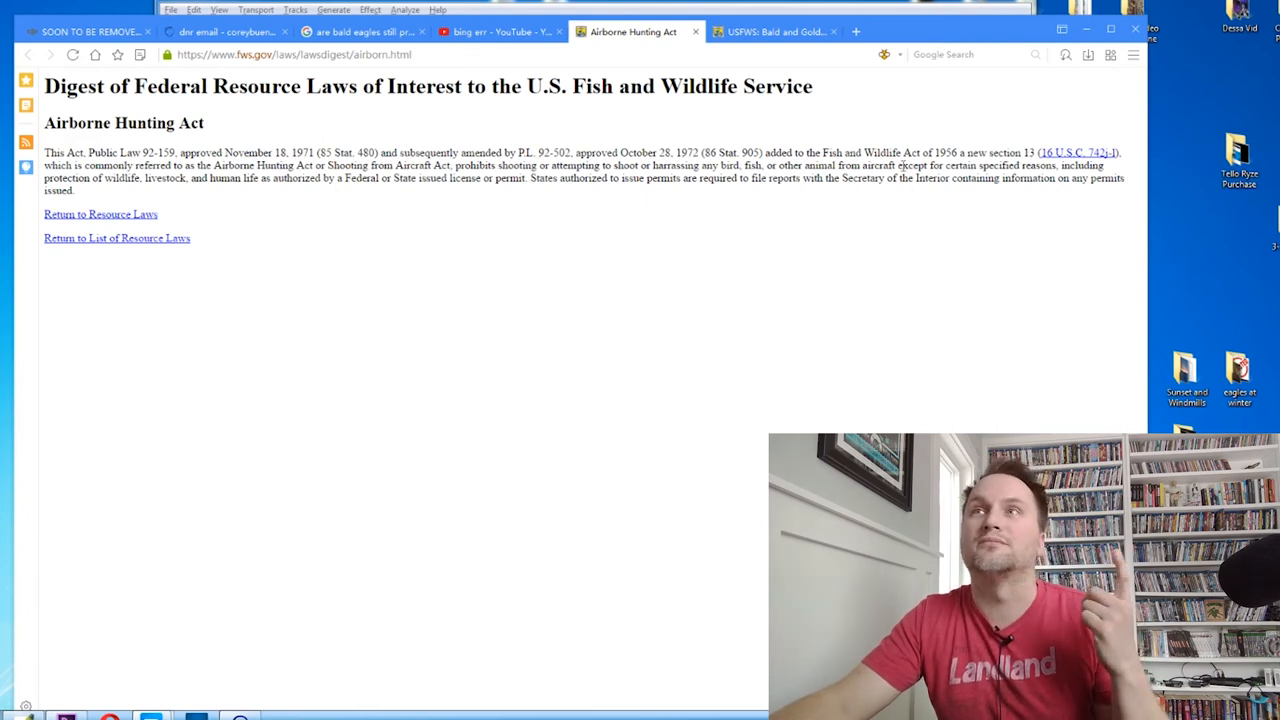
{"action": "left_click_drag", "start_coordinate": [897, 165], "coordinate": [962, 178]}
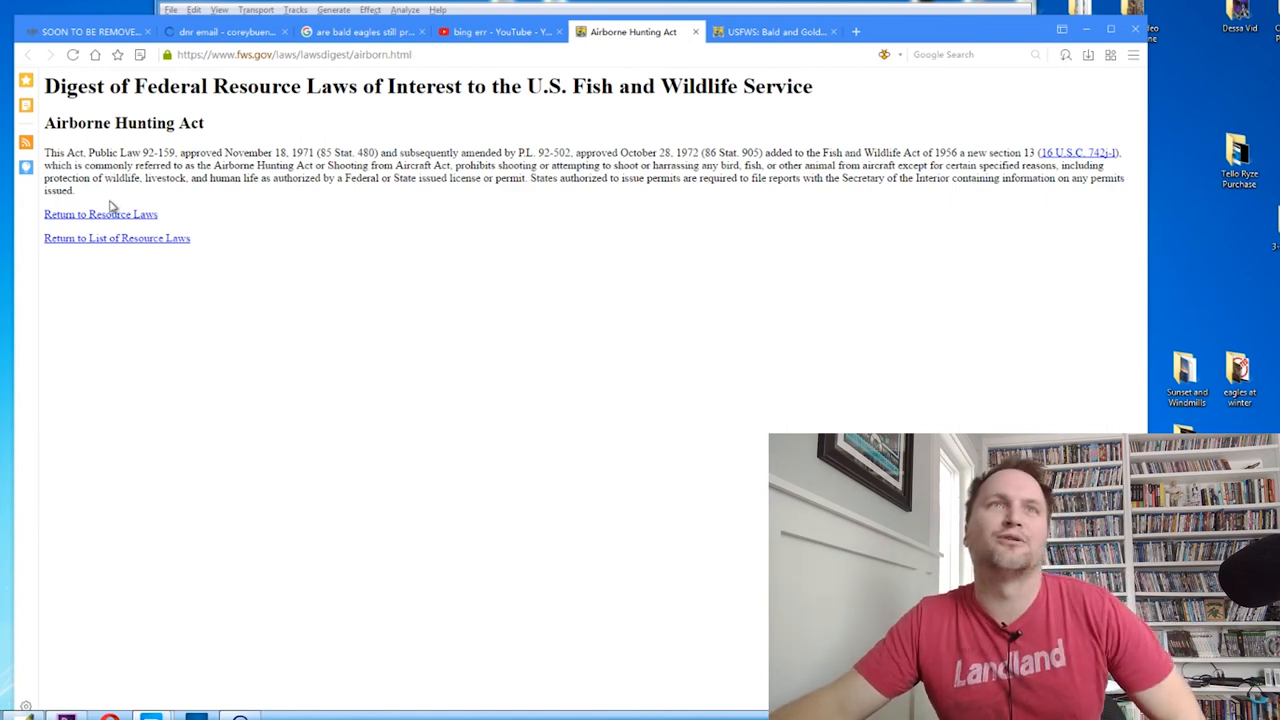
{"action": "left_click_drag", "start_coordinate": [140, 165], "coordinate": [191, 238]}
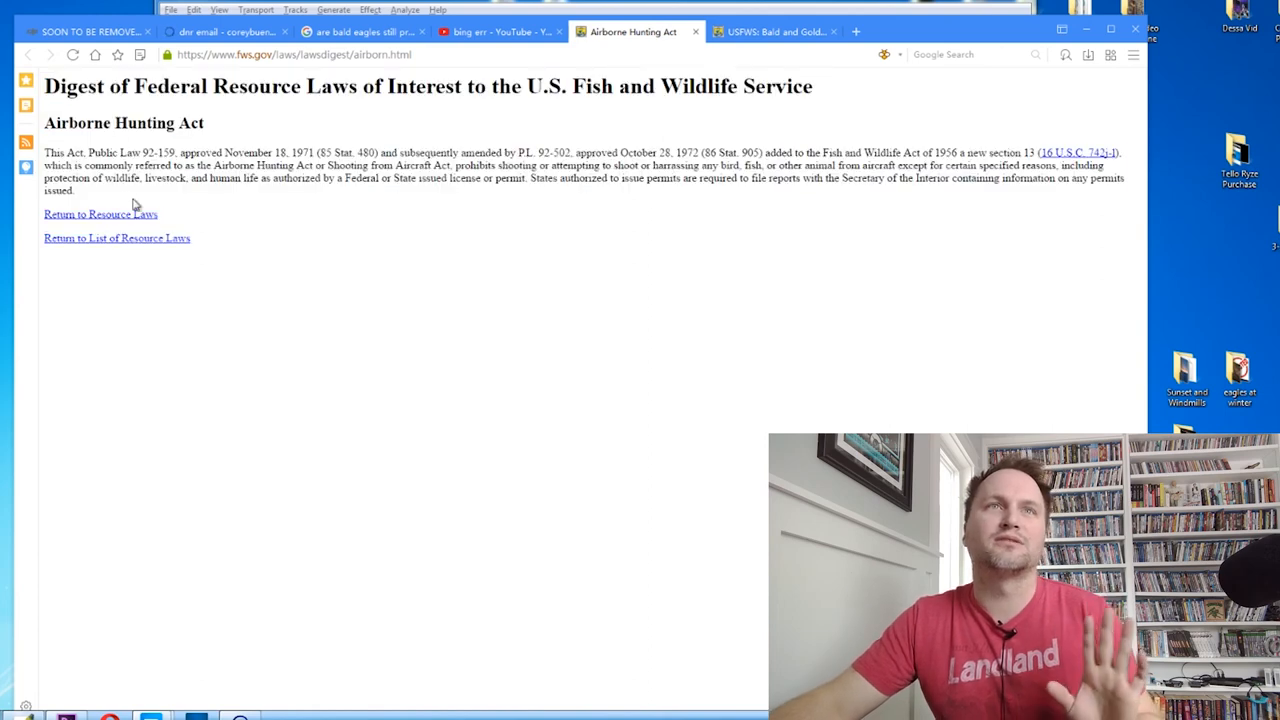
{"action": "mouse_move", "coordinate": [117, 238]}
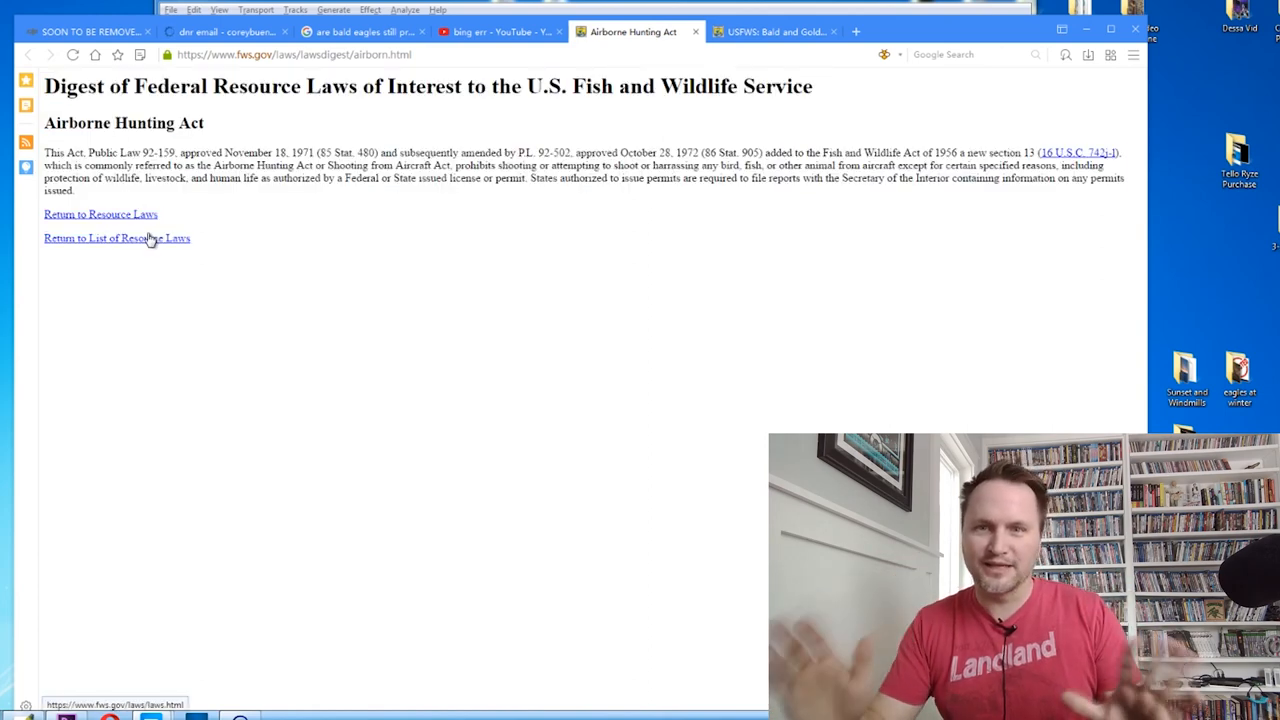